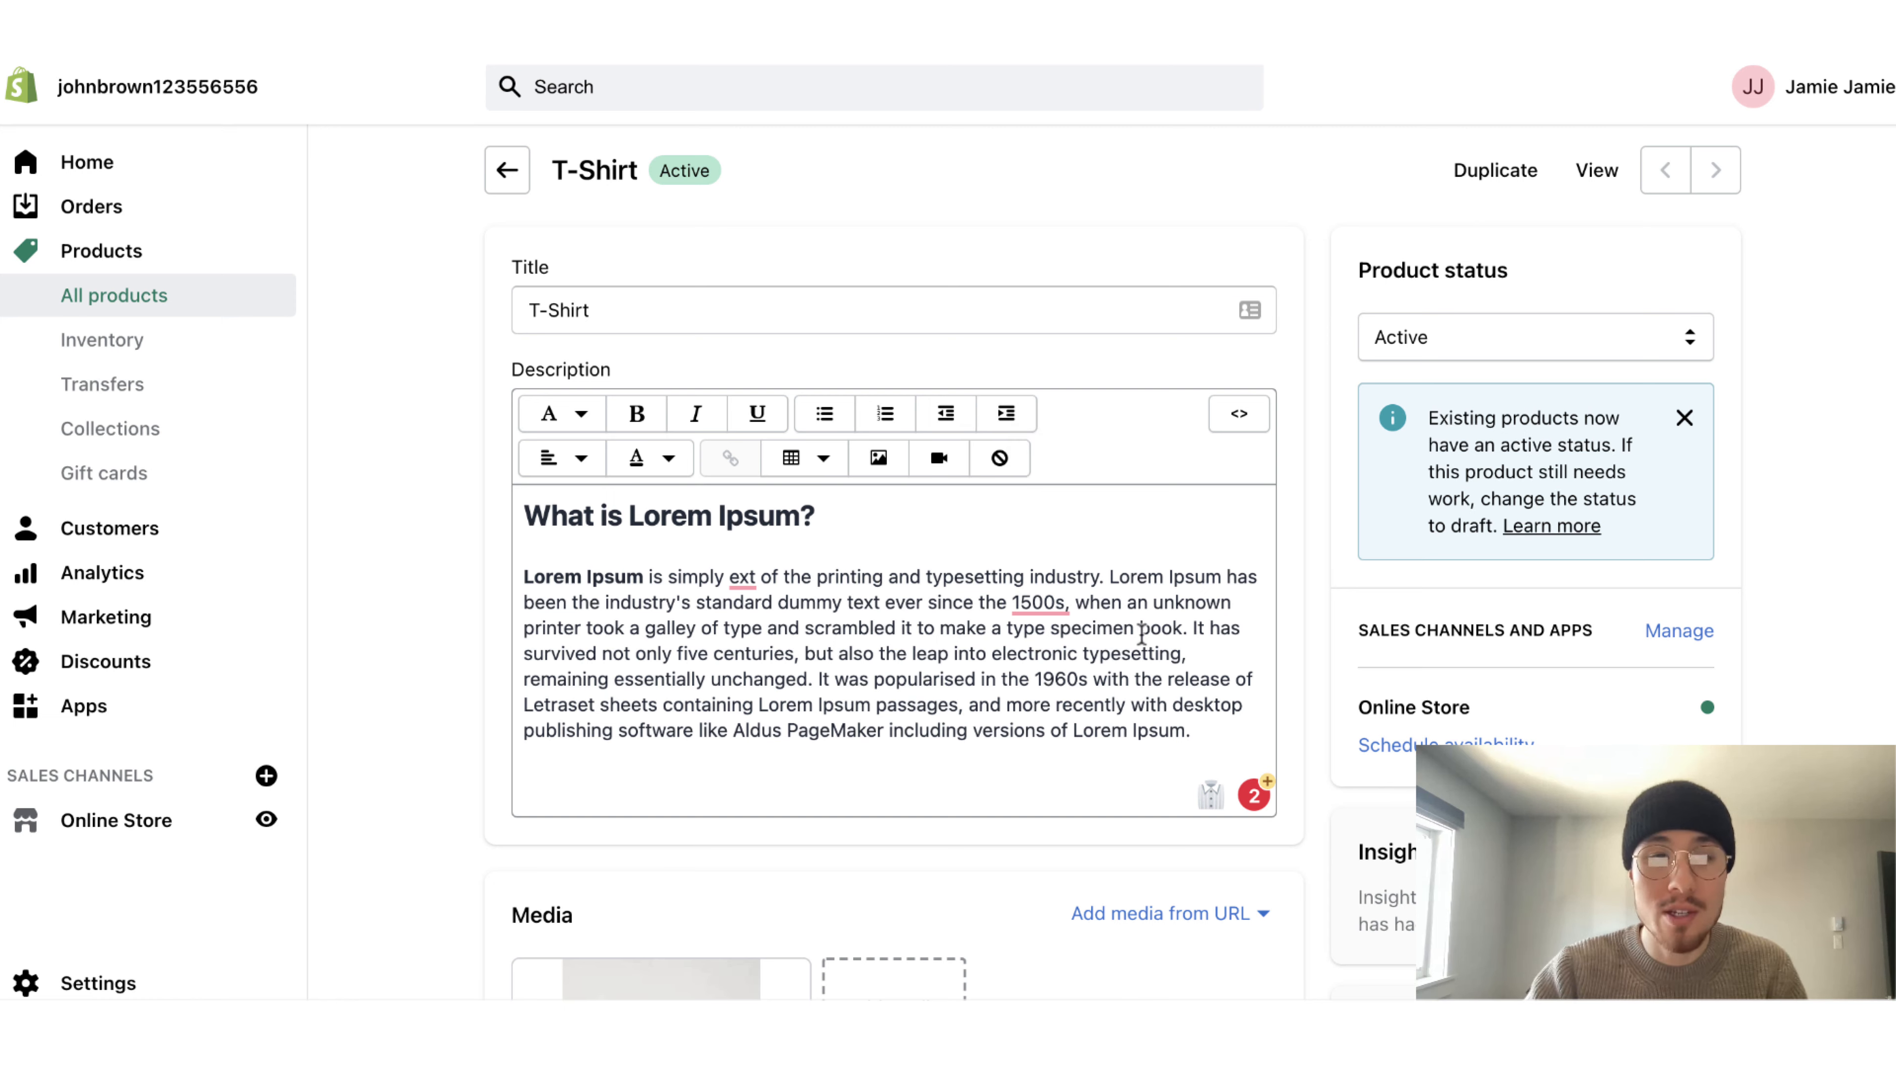
Search GIPHY for 'fancy' and open the Late Night with Seth Meyers GIF's page
{"action": "scroll", "scroll_direction": "down", "scroll_amount": 3}
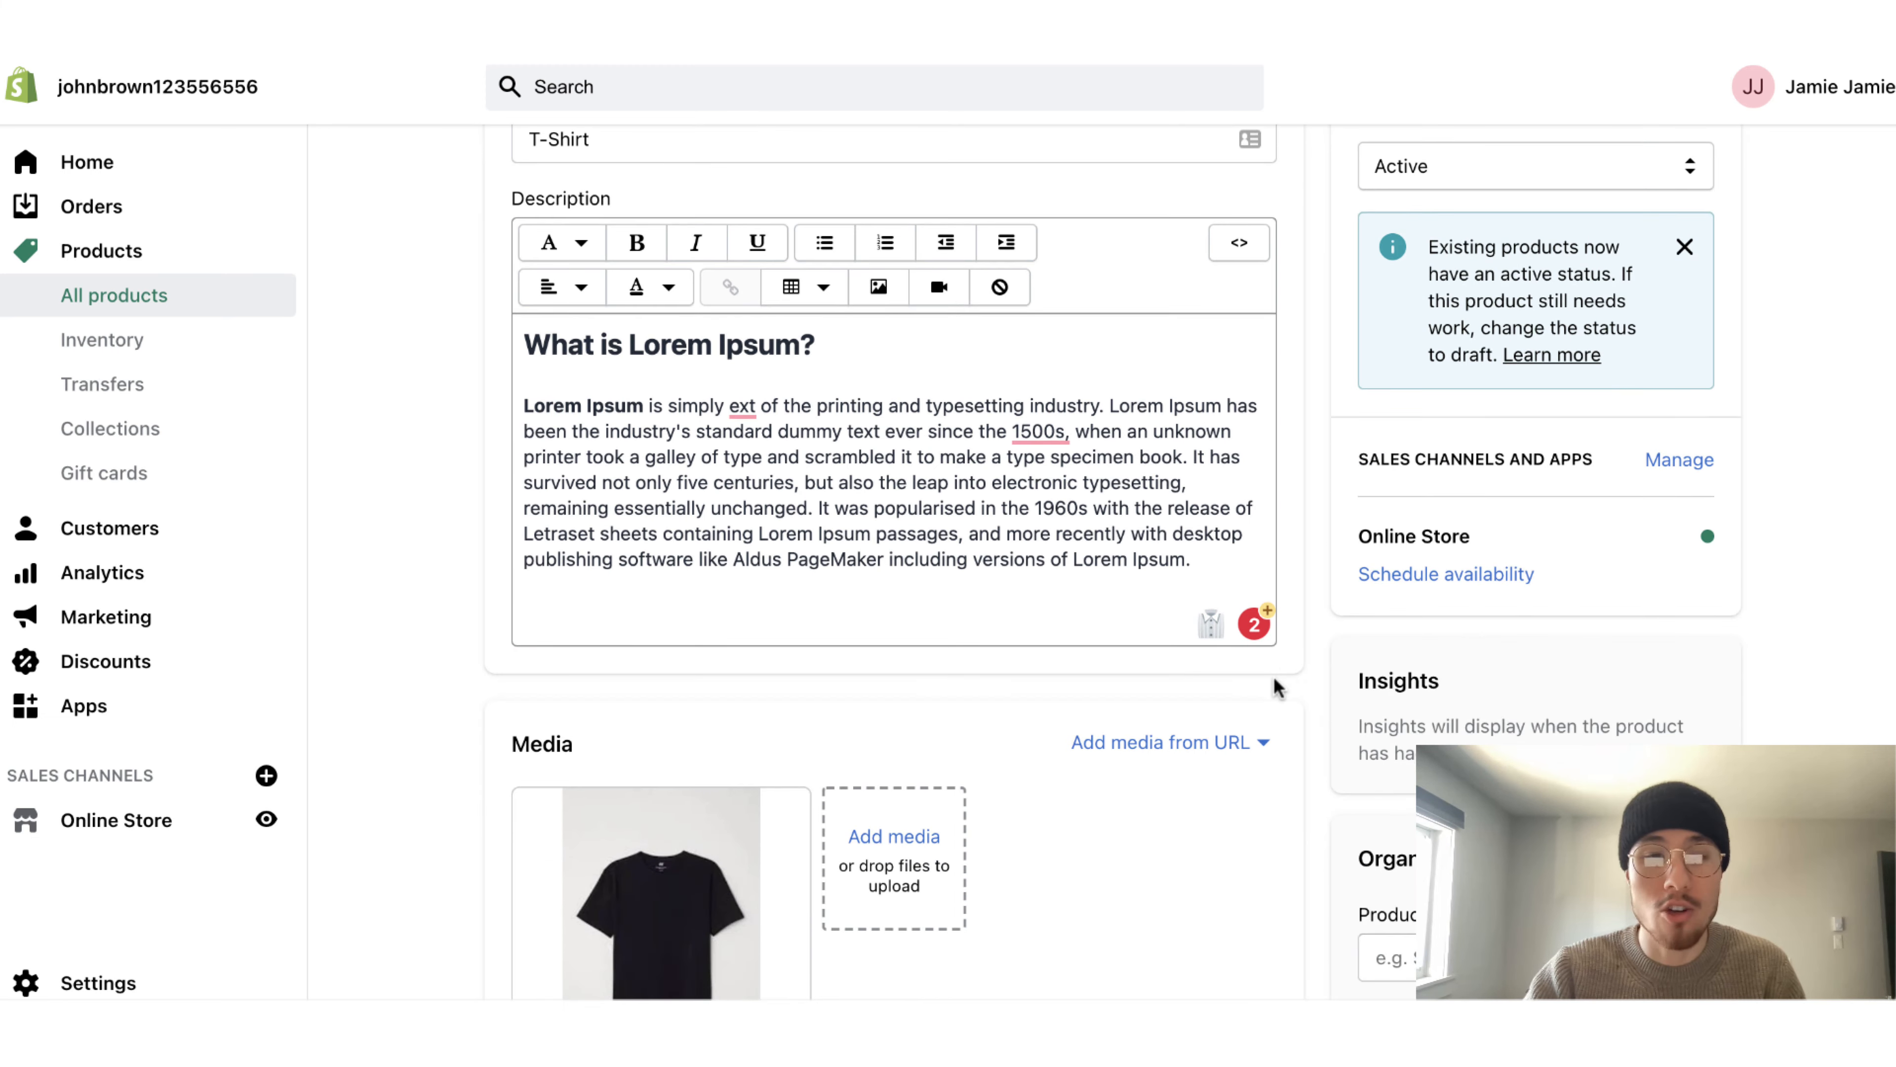
{"action": "scroll", "scroll_direction": "down", "scroll_amount": 3}
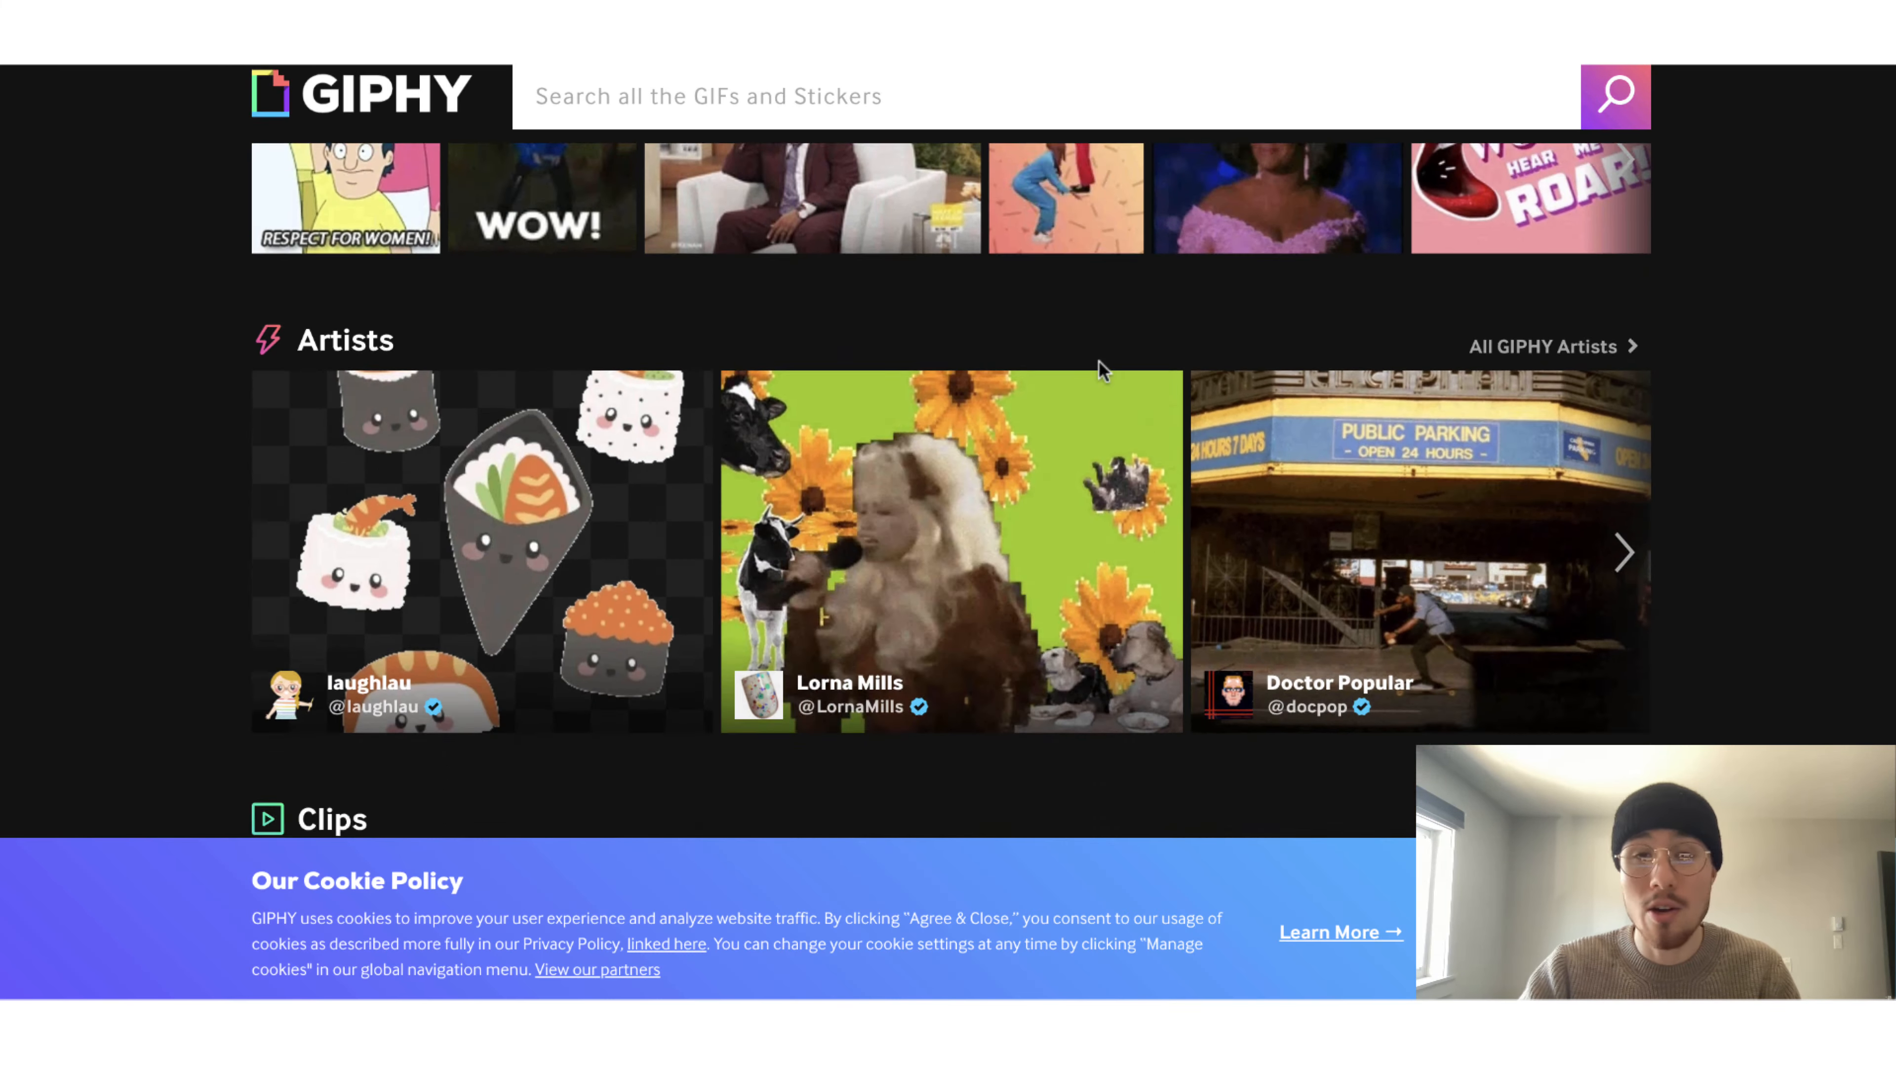
{"action": "scroll", "scroll_direction": "up", "scroll_amount": 3}
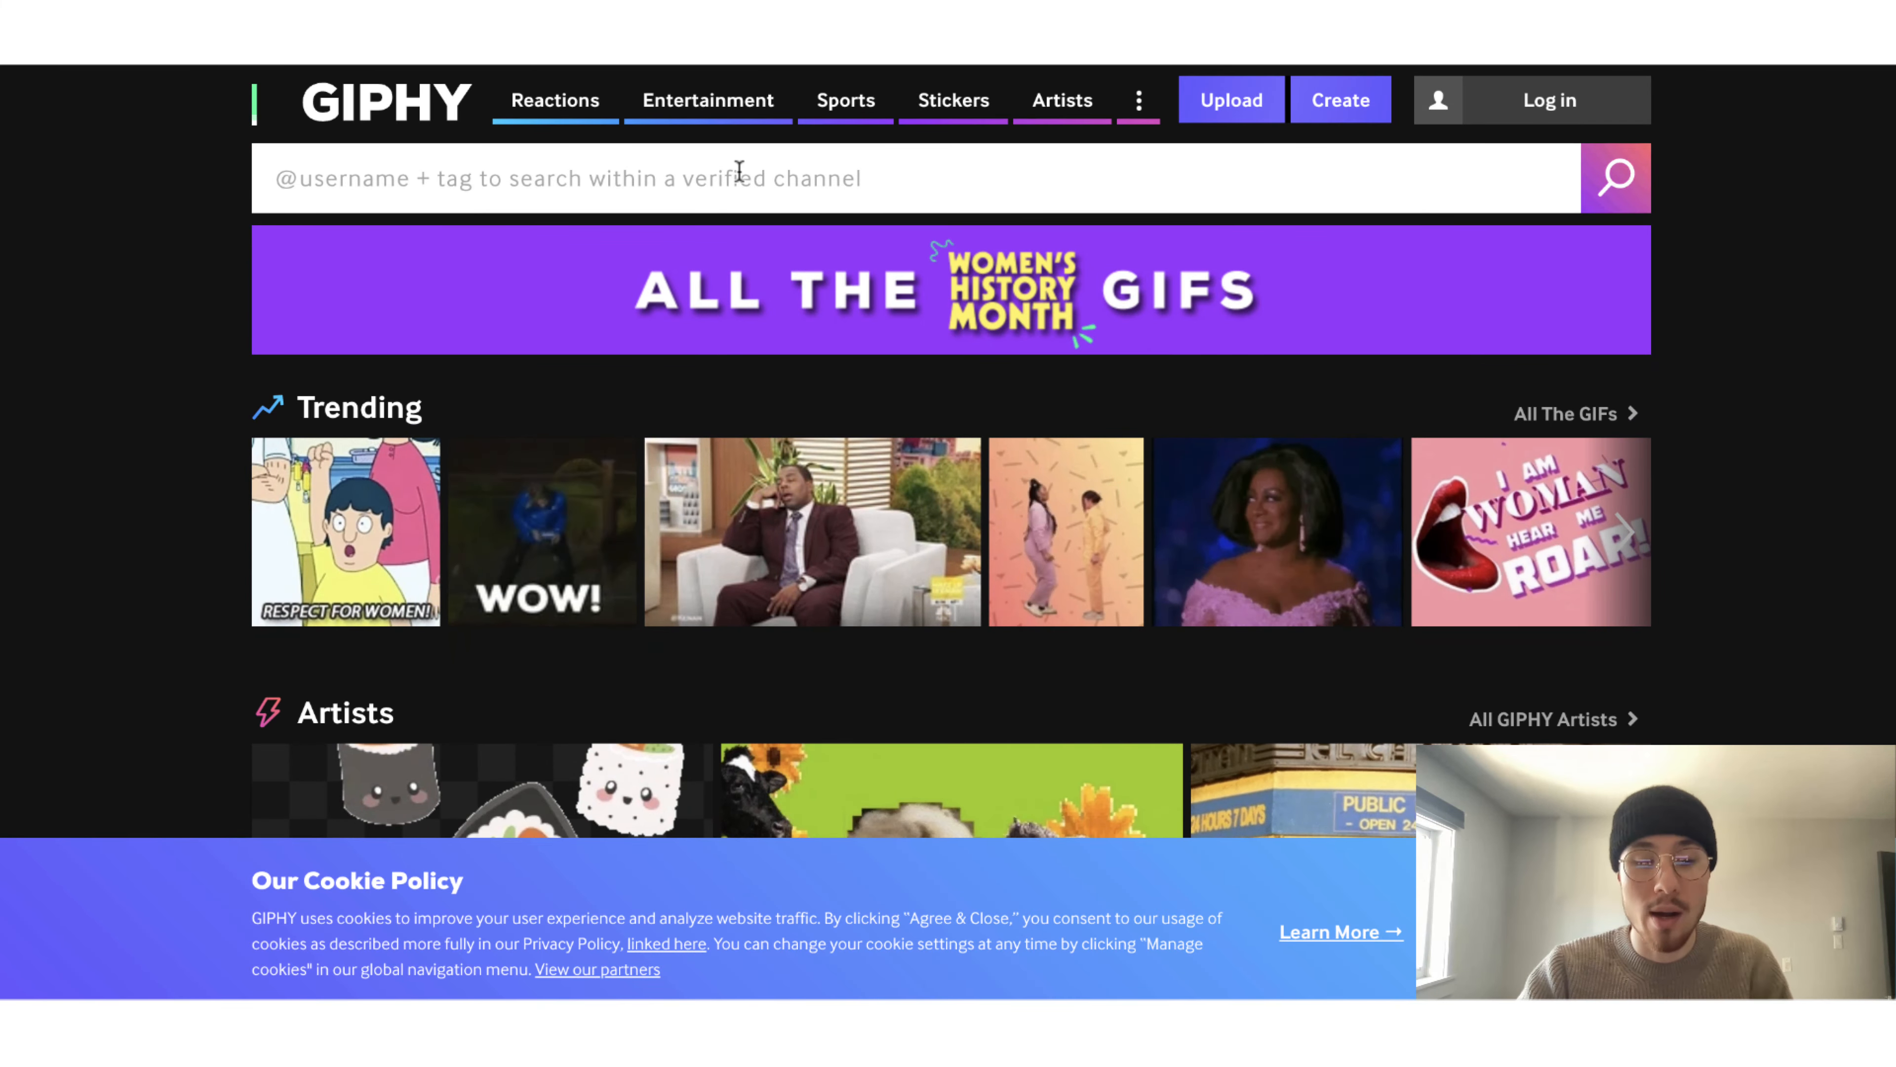
{"action": "type", "text": "fancy"}
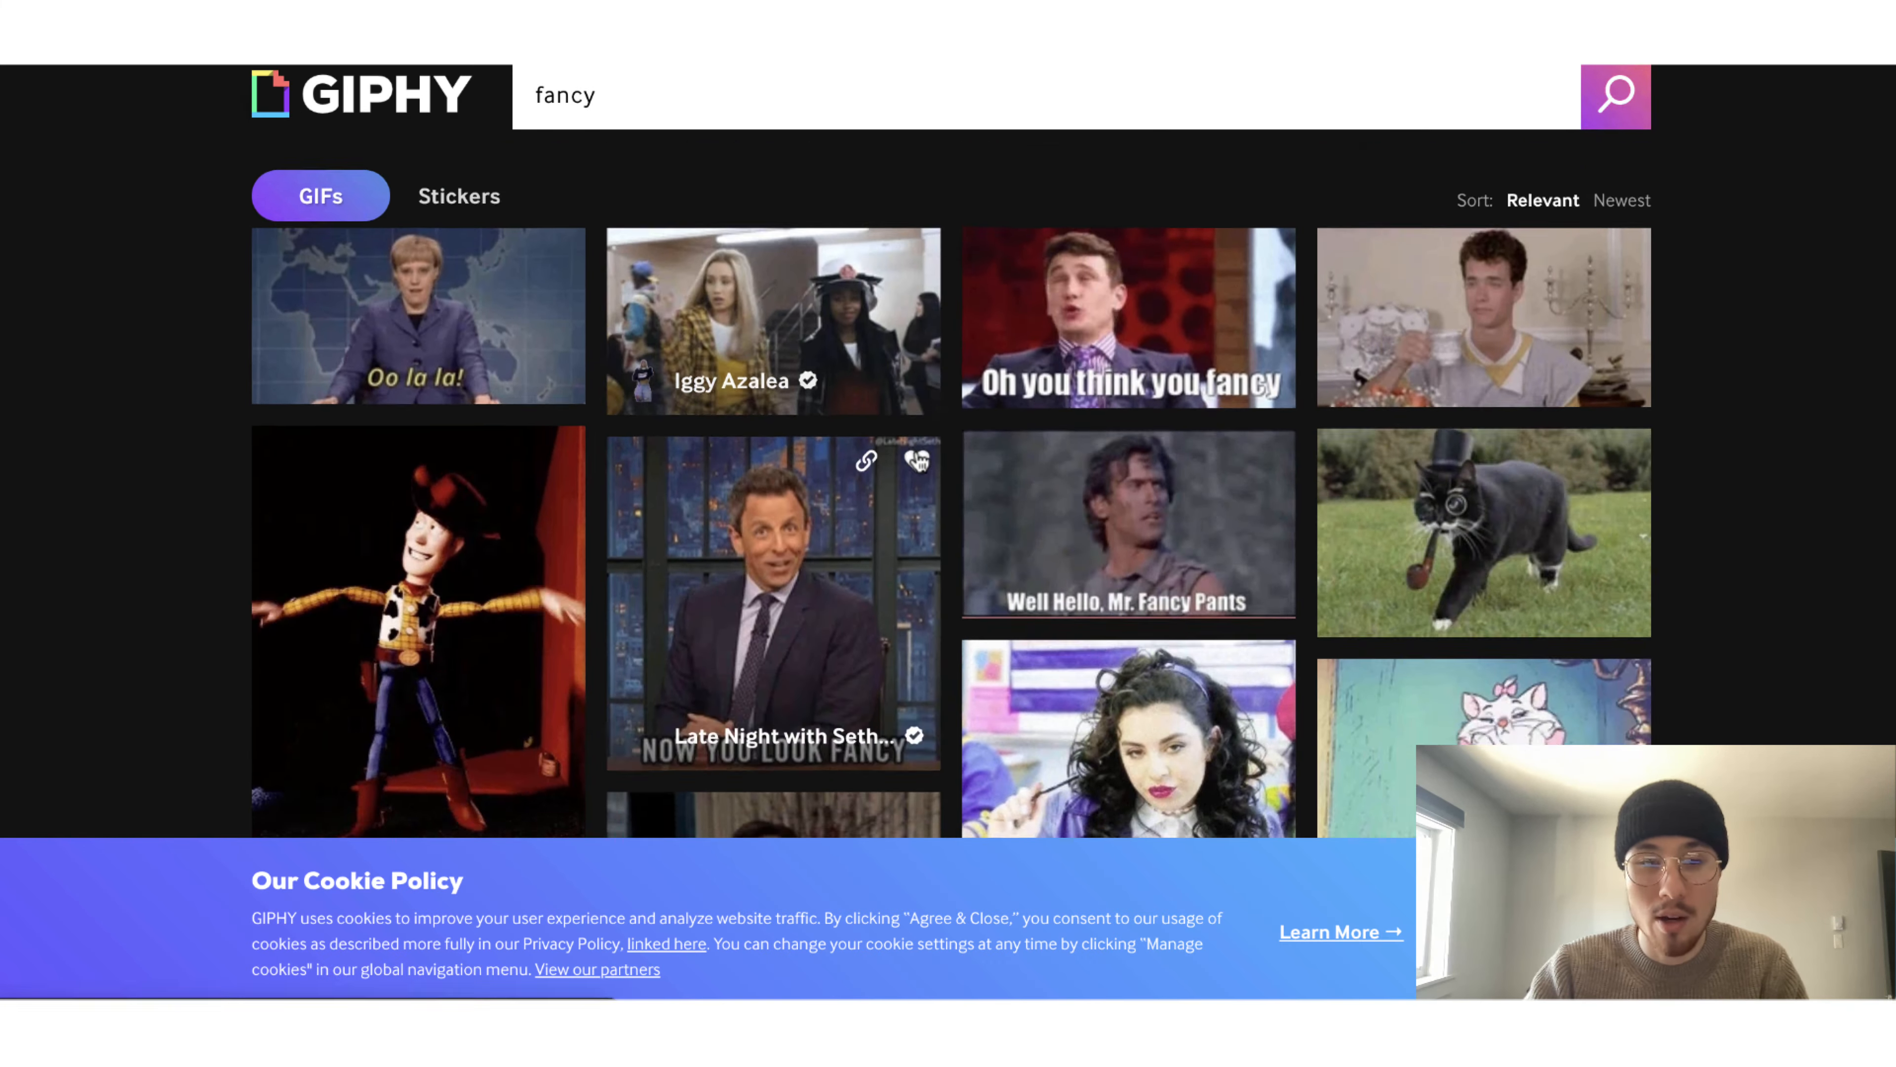
{"action": "scroll", "scroll_direction": "down", "scroll_amount": 3}
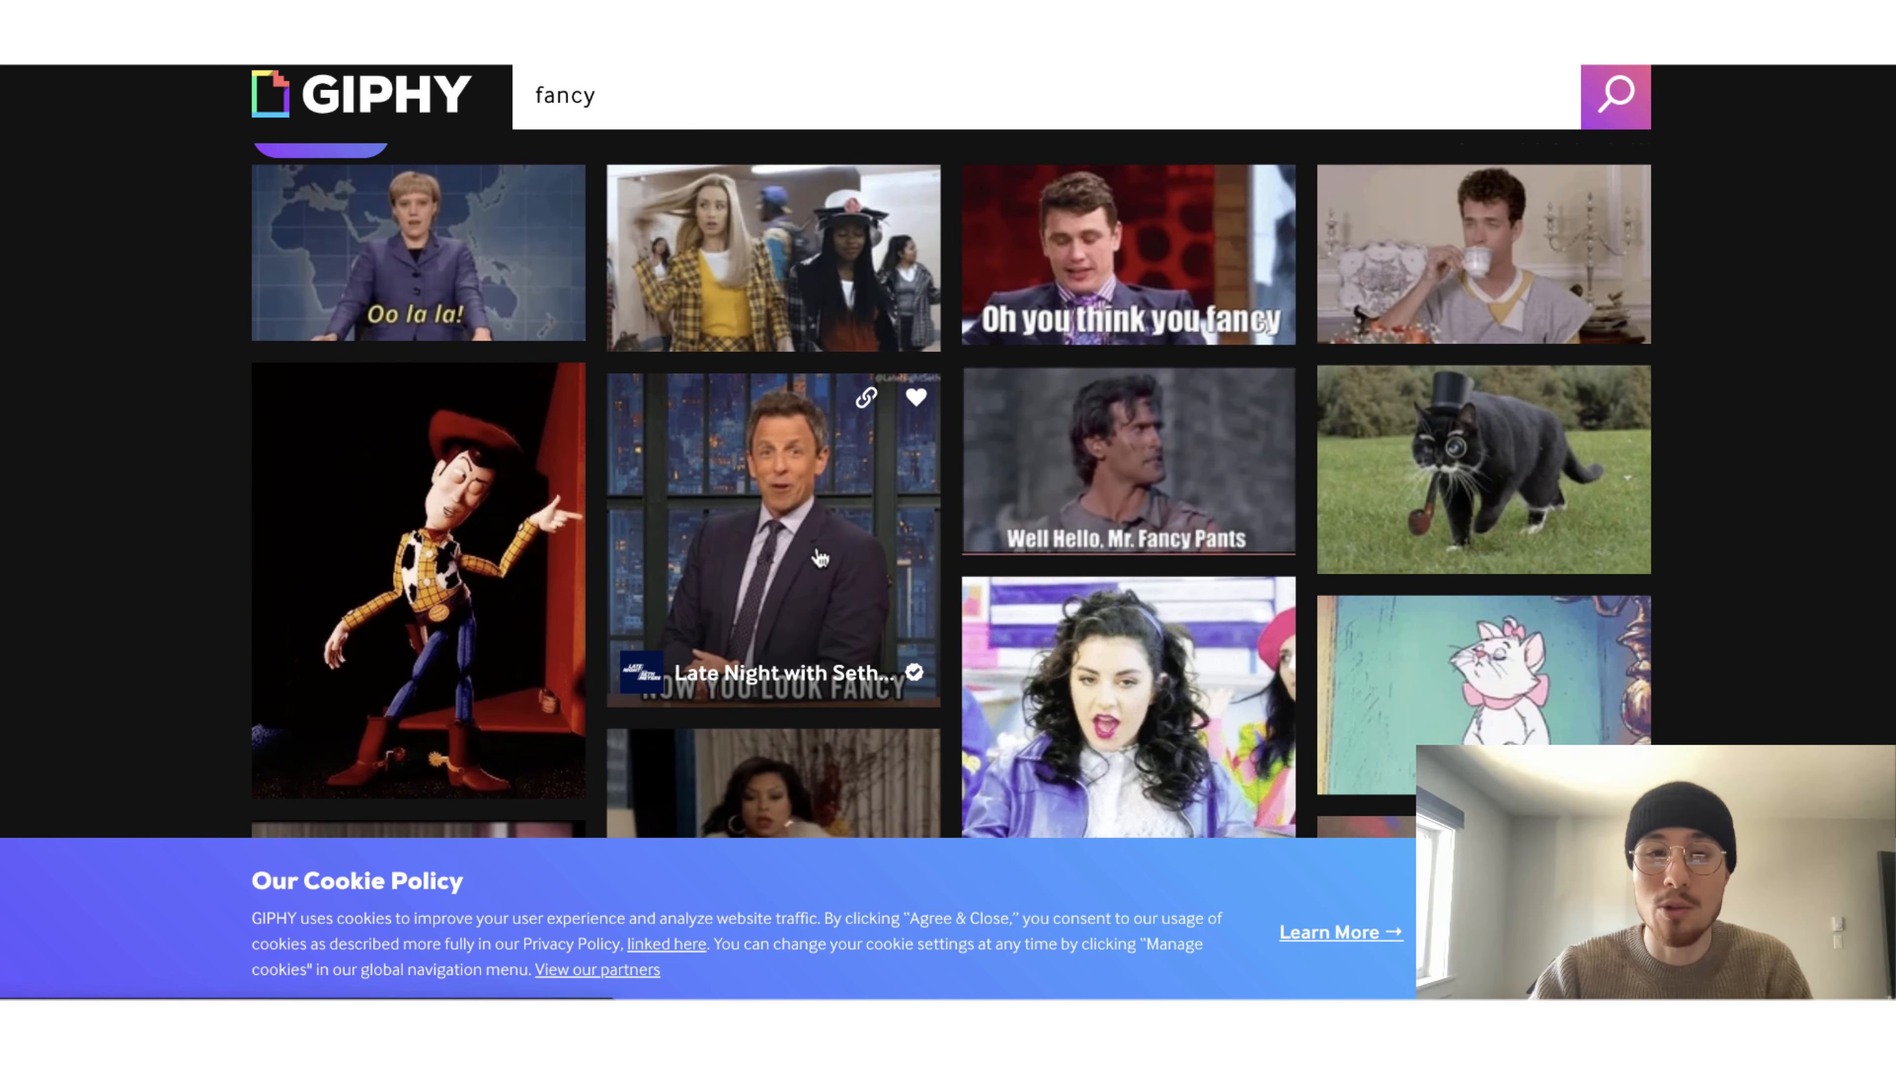
{"action": "left_click", "coordinate": [772, 539]}
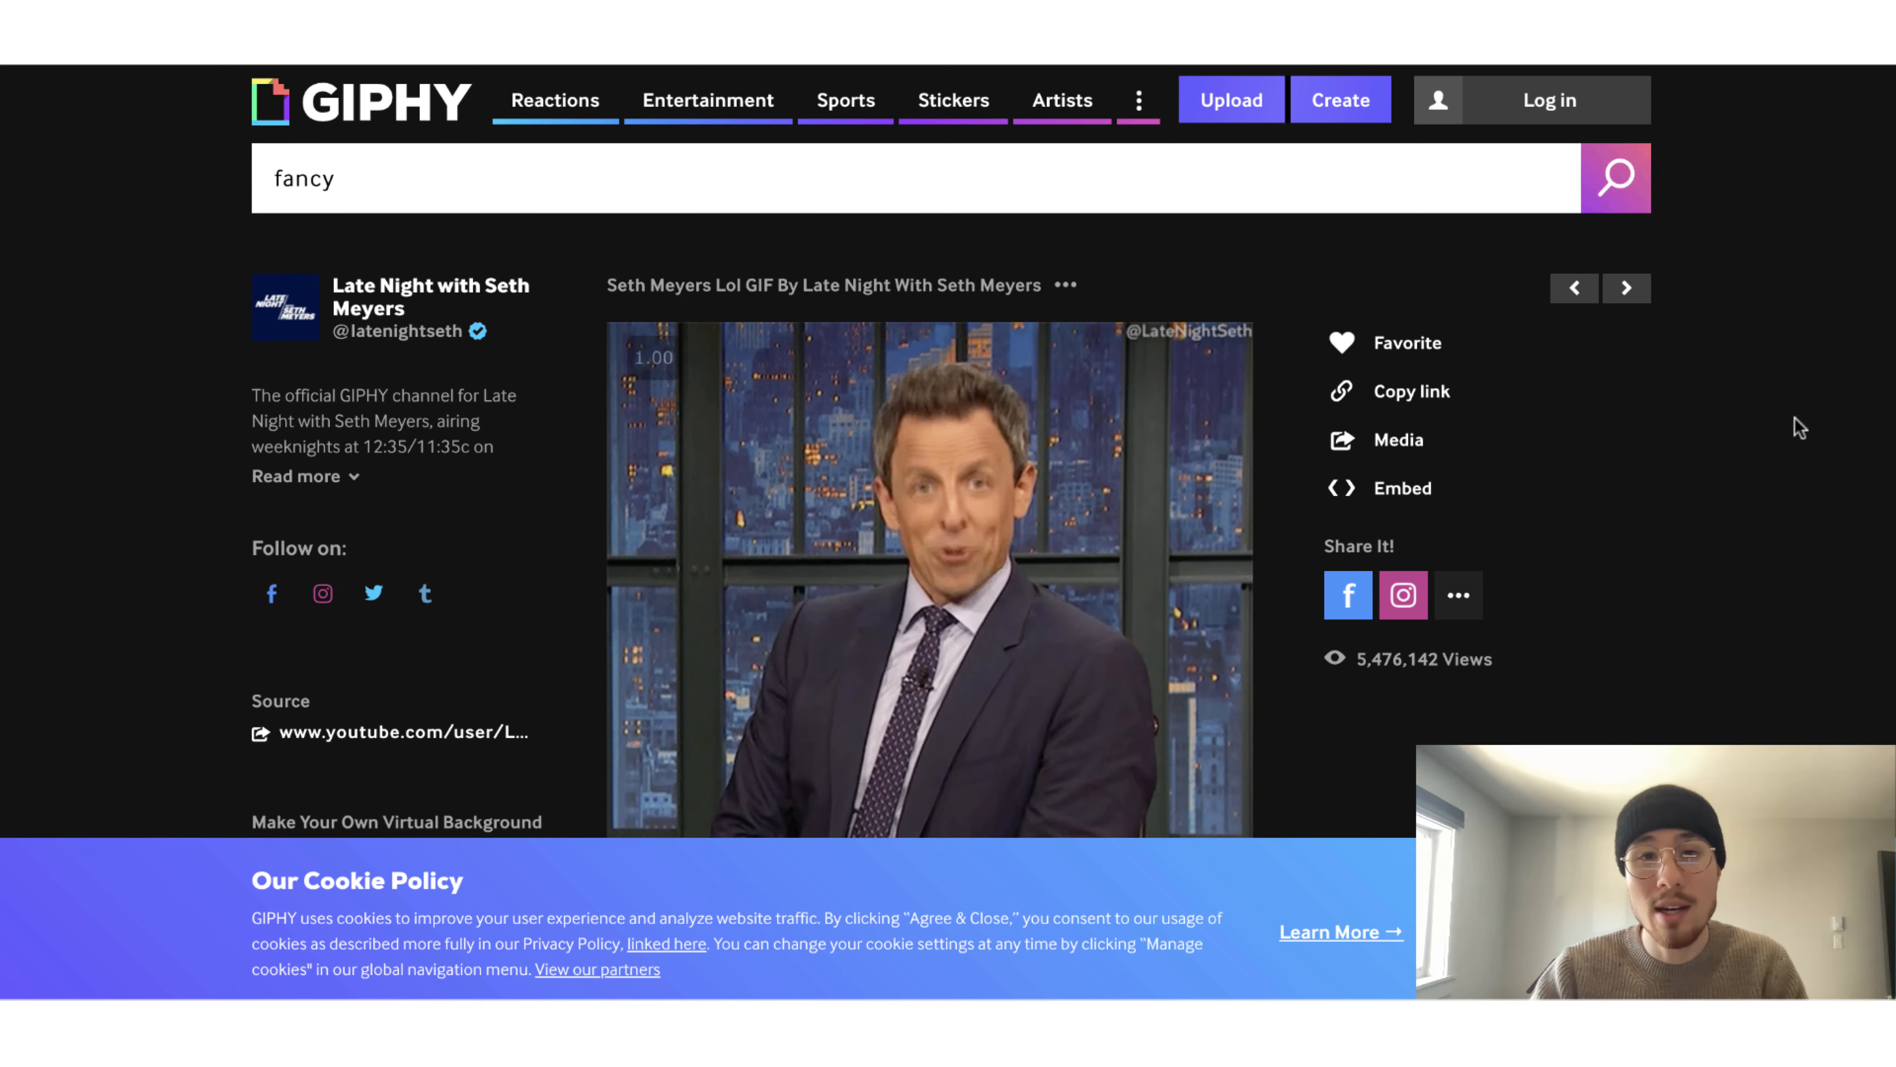
Reveal the Seth Meyers GIF's iframe embed code and copy it
{"action": "left_click", "coordinate": [1401, 487]}
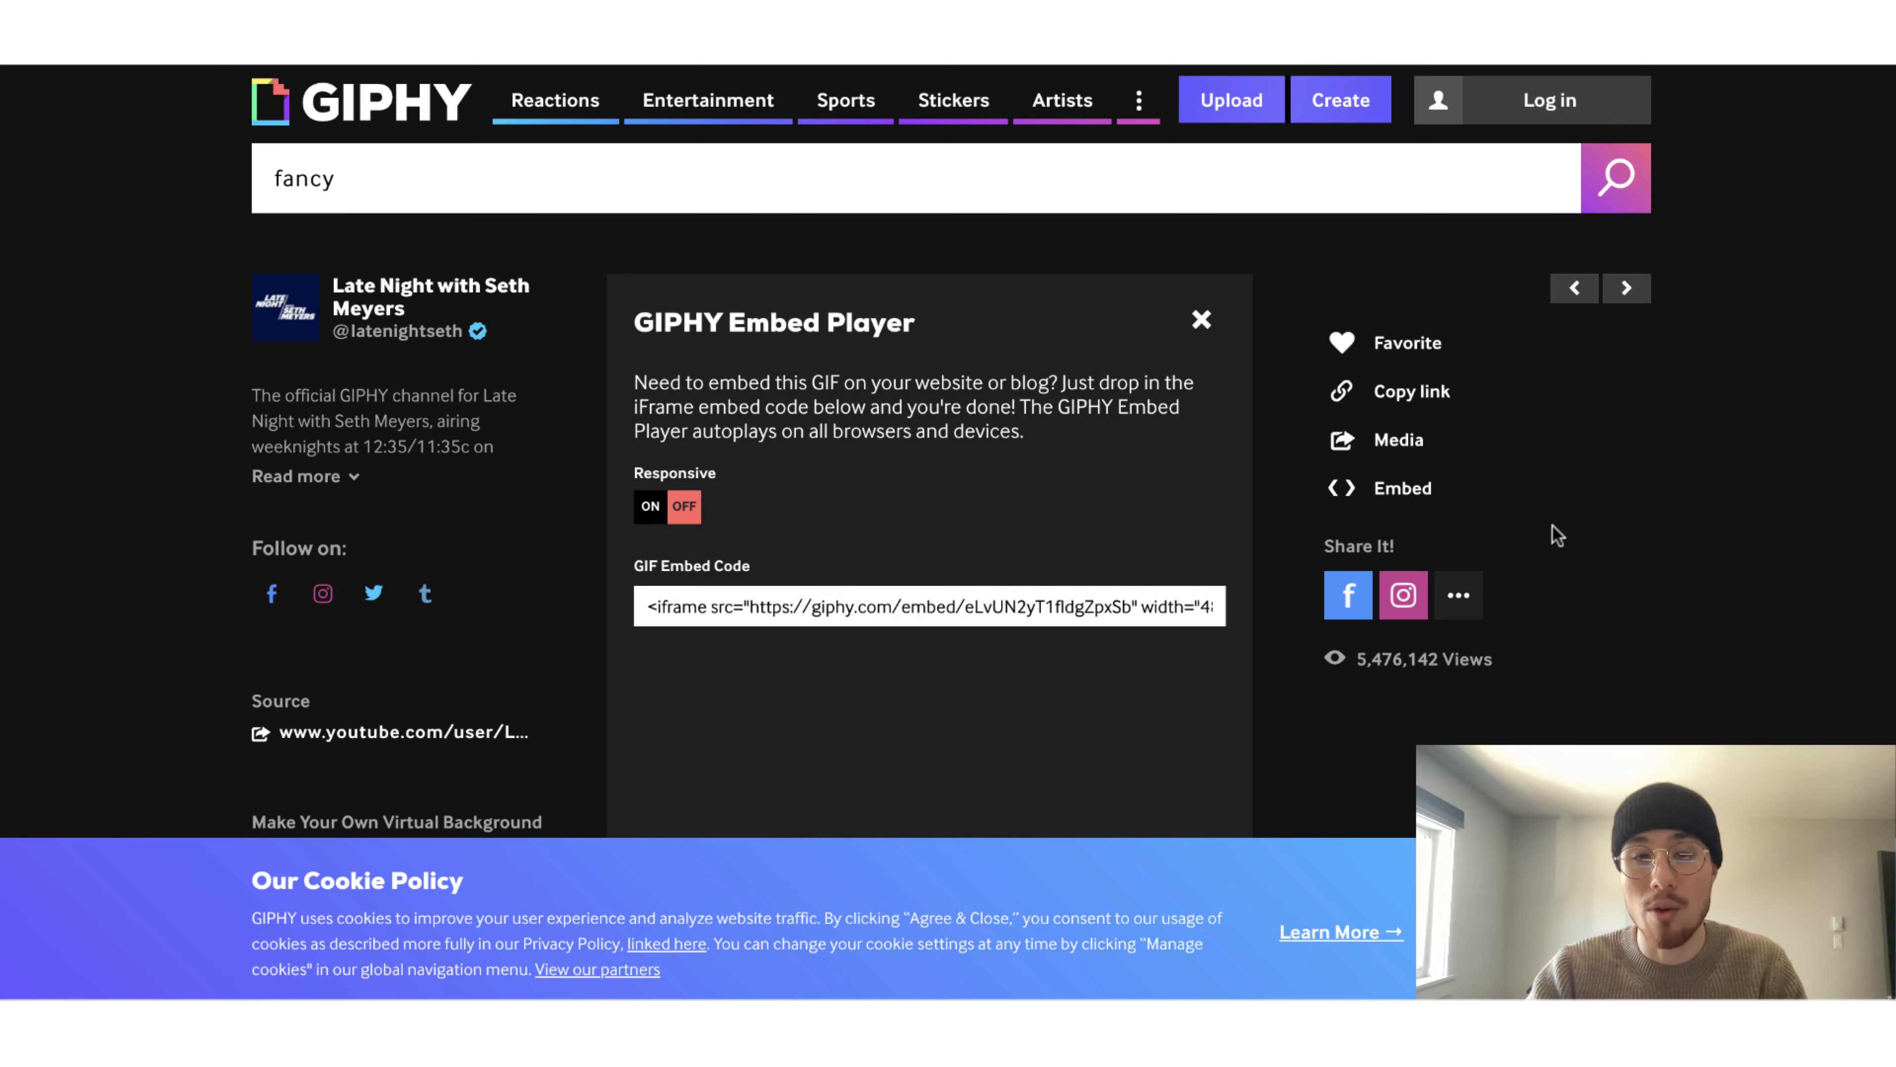
{"action": "scroll", "scroll_direction": "down", "scroll_amount": 3}
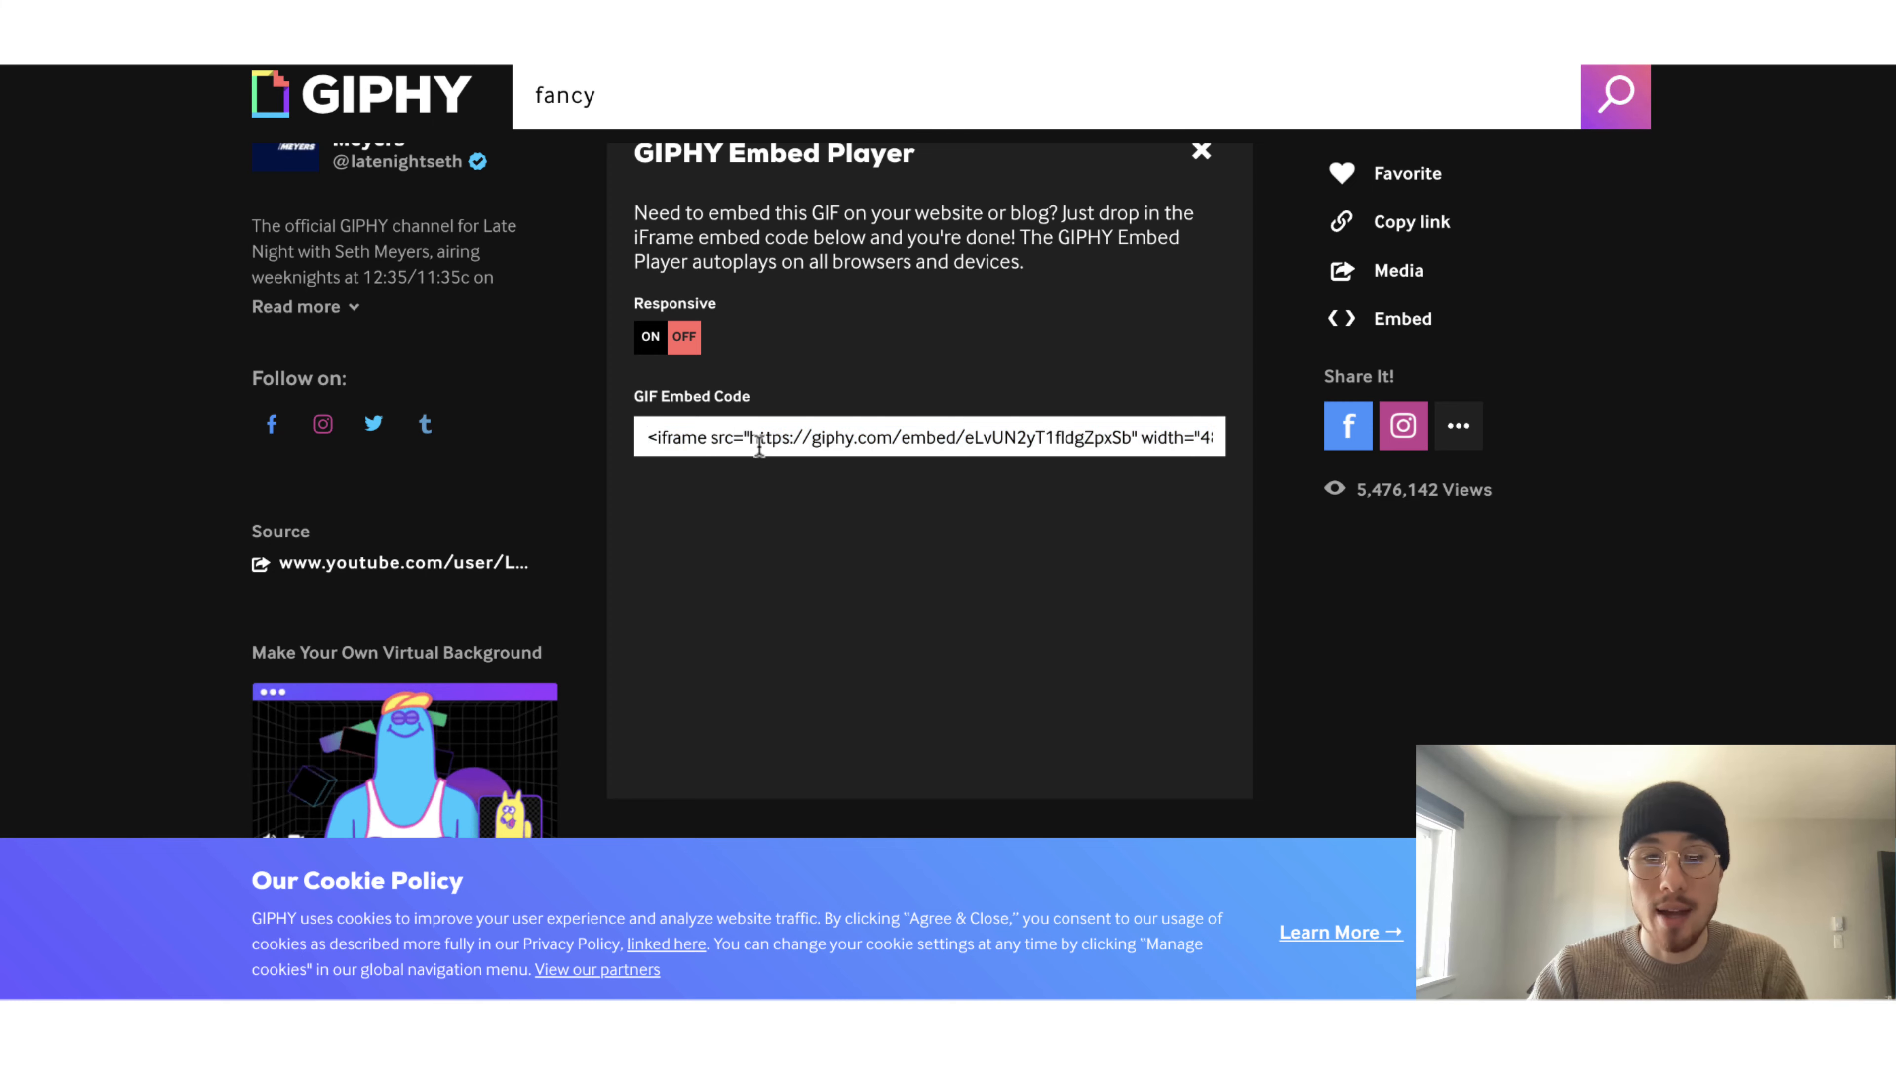
{"action": "left_click", "coordinate": [928, 436]}
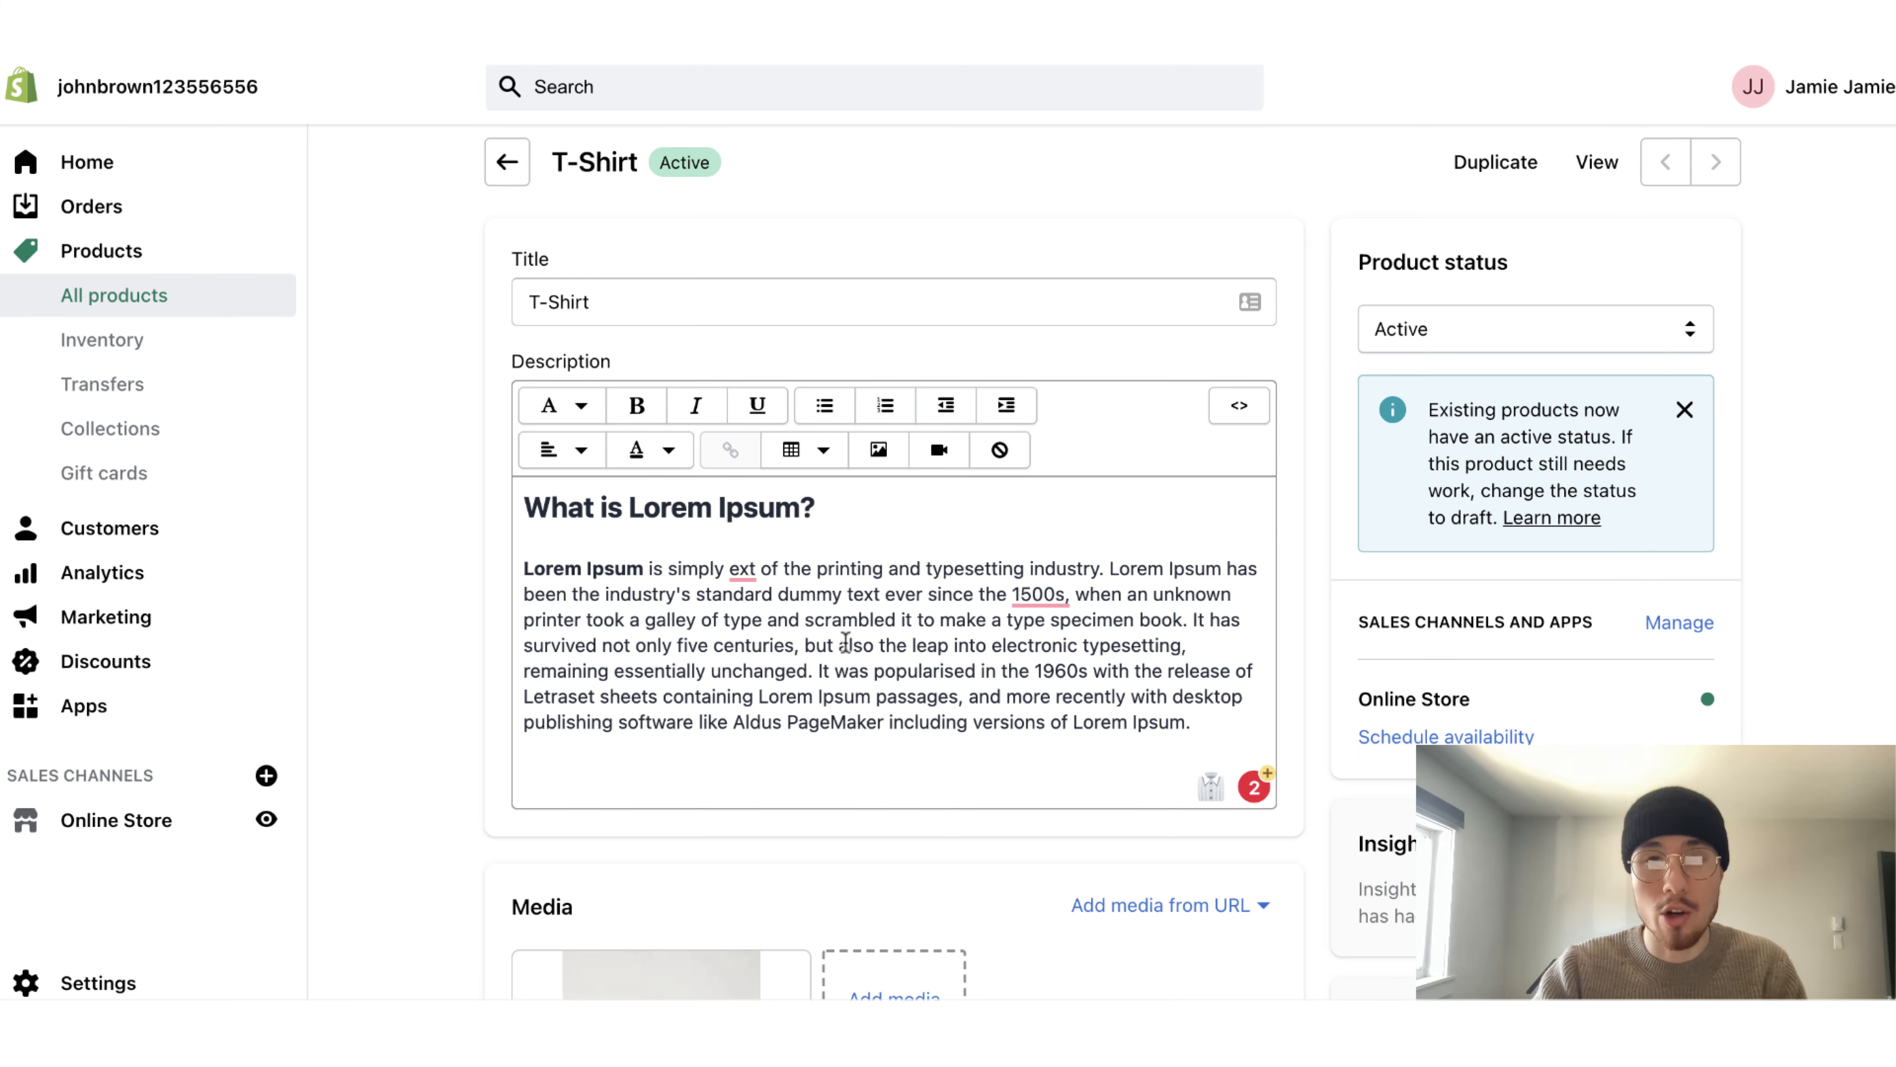
Switch the T-Shirt description to HTML source and paste the GIPHY iframe at the end
{"action": "scroll", "scroll_direction": "down", "scroll_amount": 3}
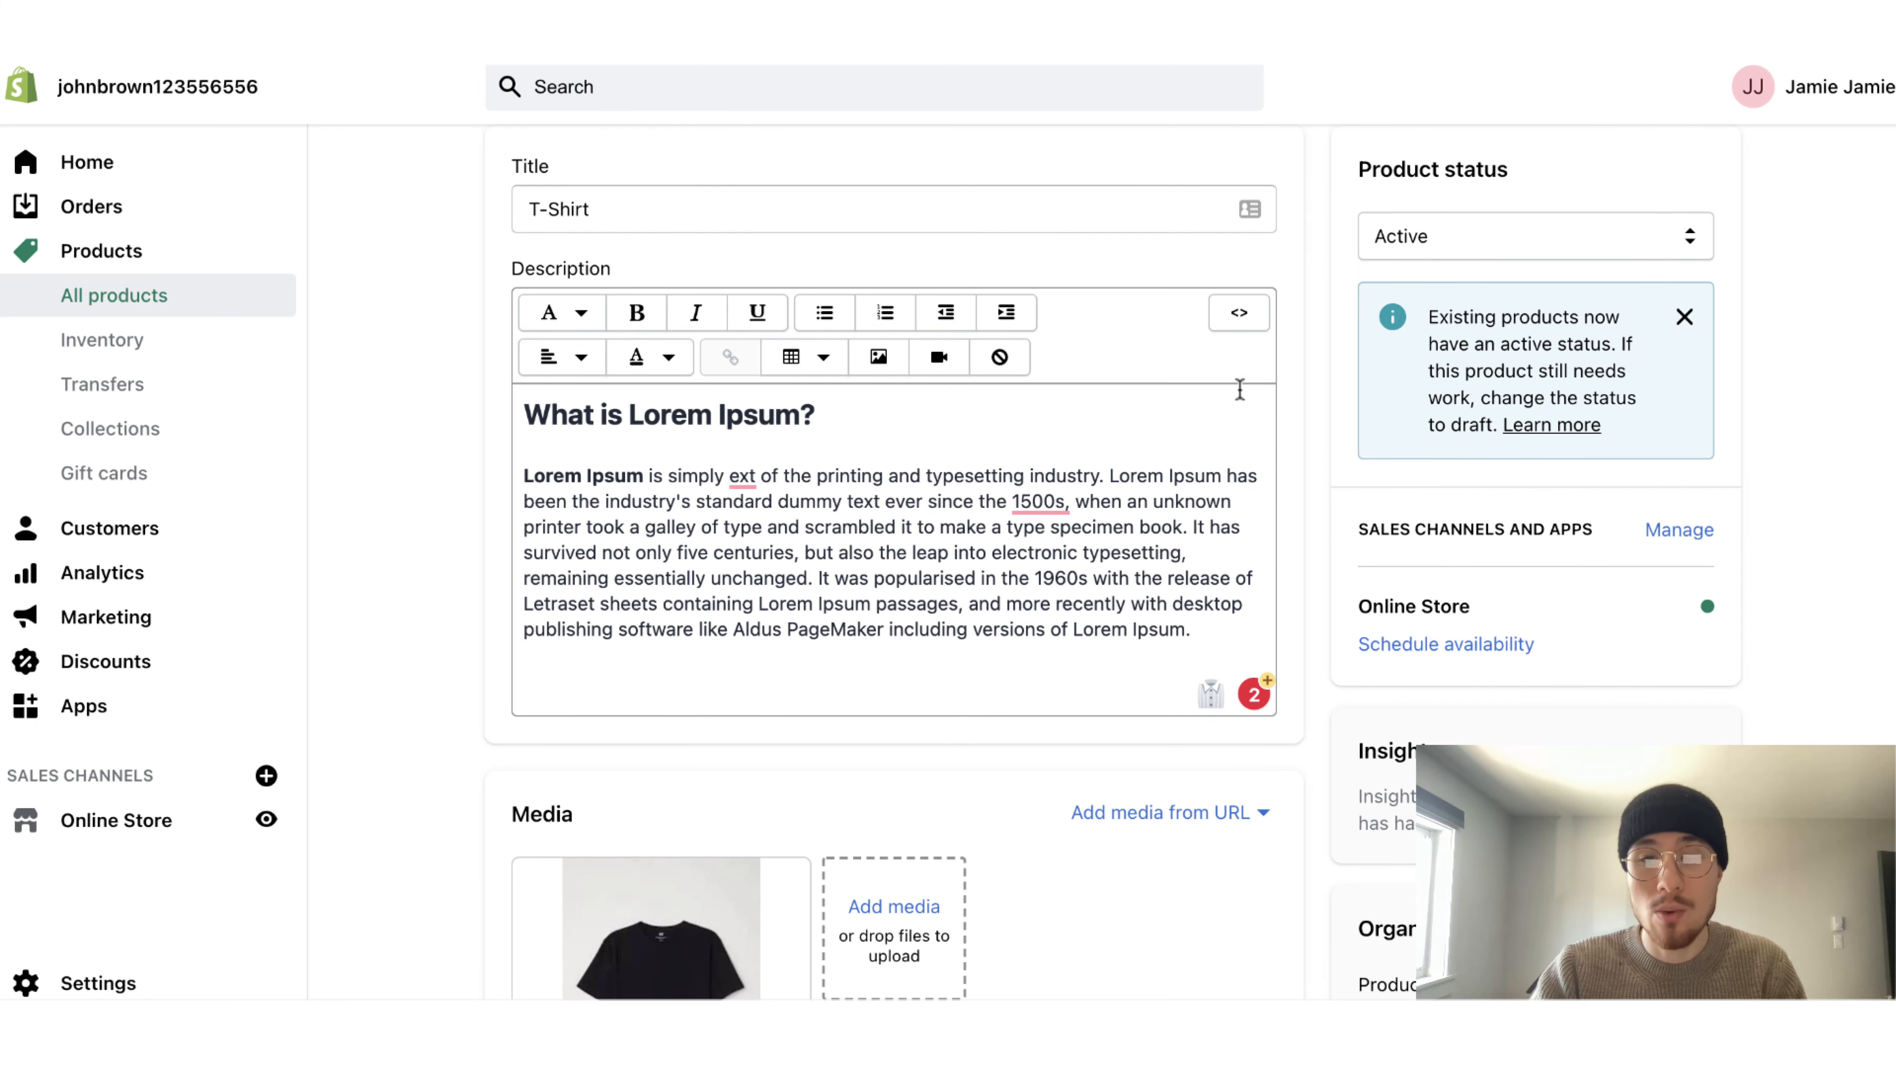
{"action": "mouse_move", "coordinate": [1239, 312]}
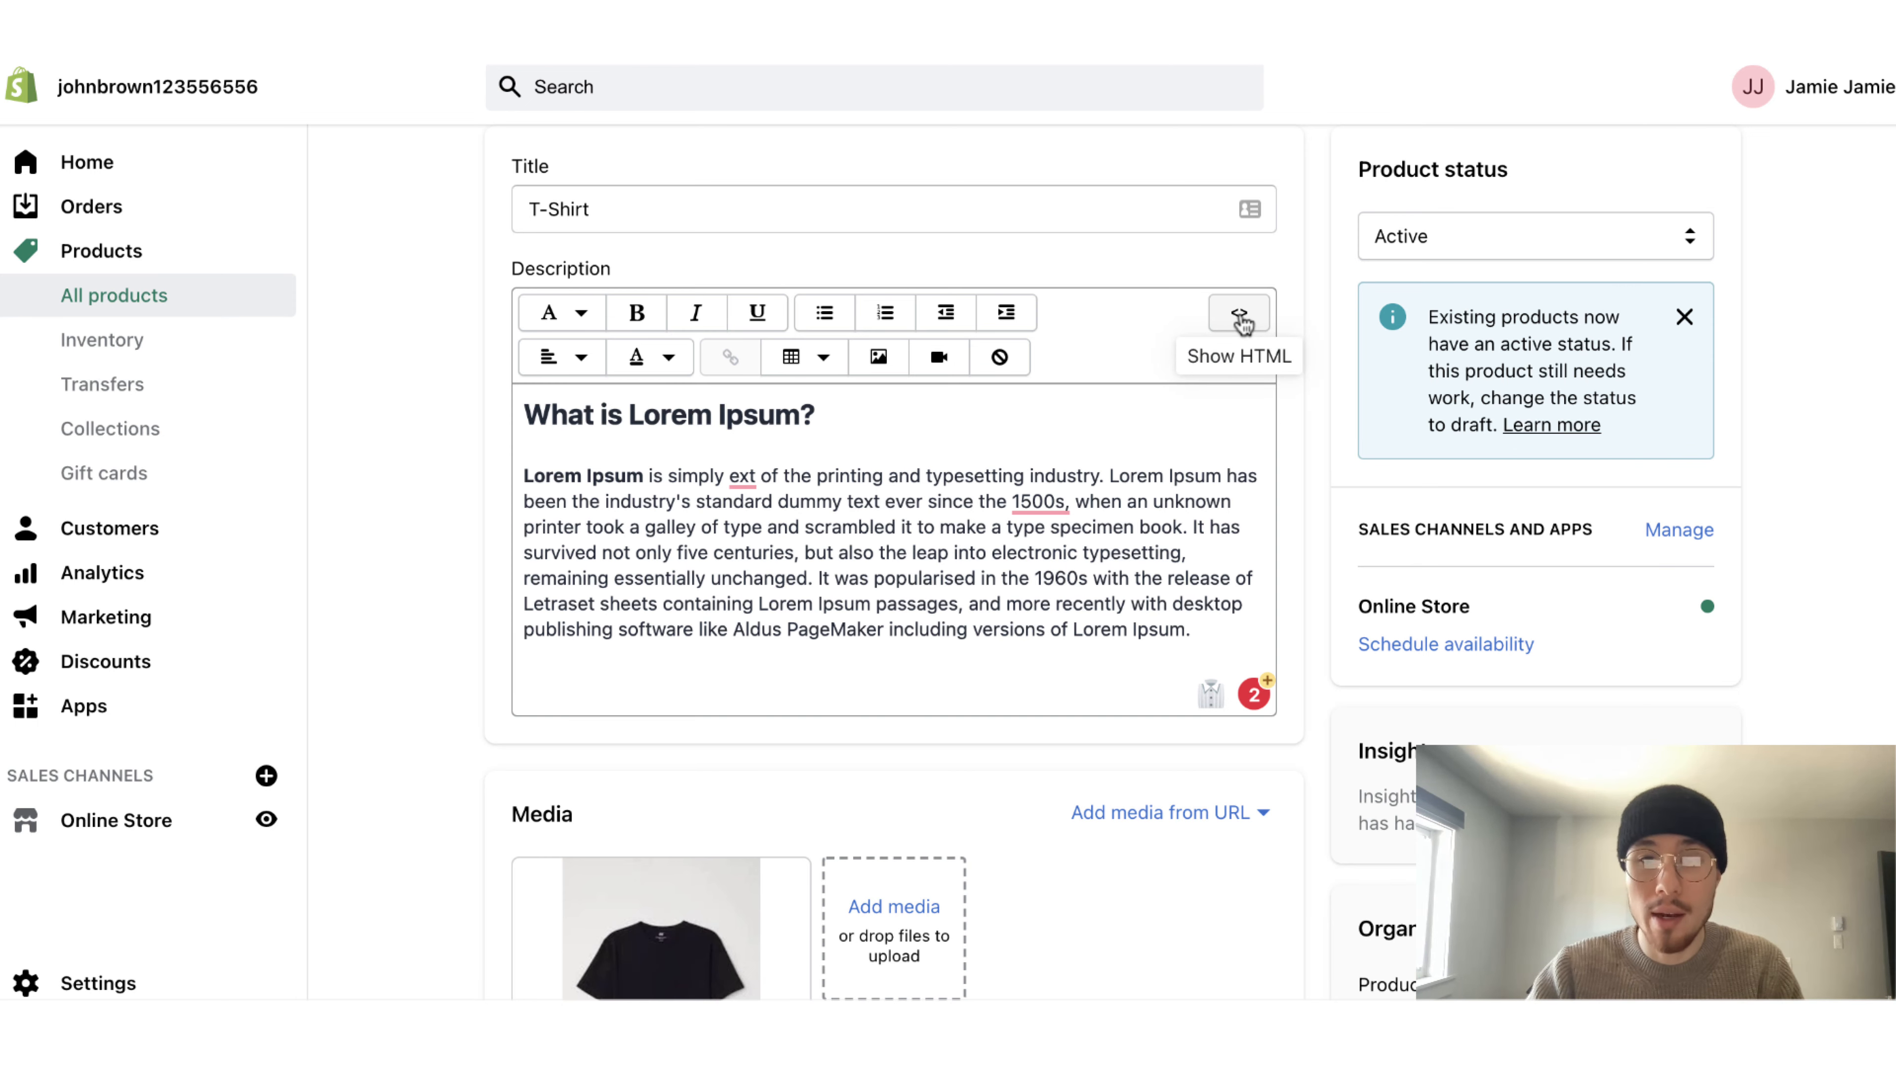
{"action": "left_click", "coordinate": [1238, 312]}
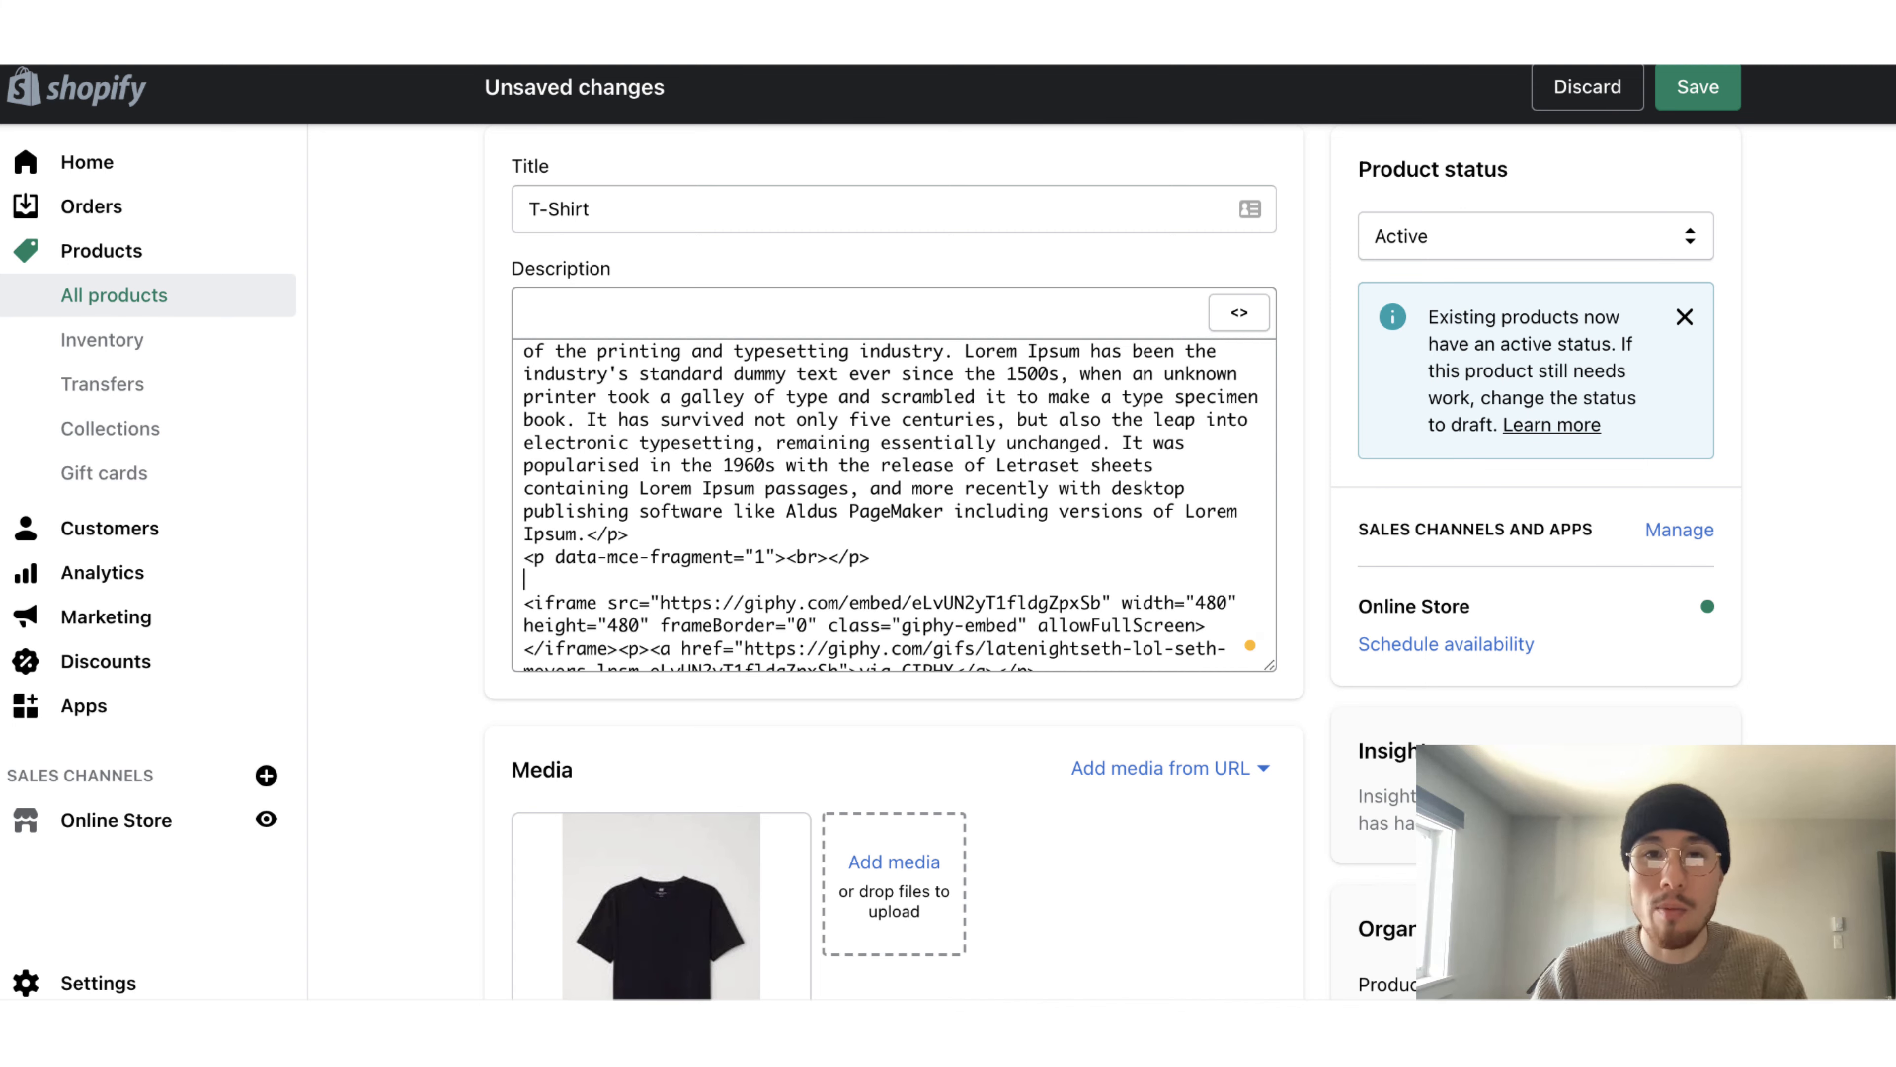
Delete the 'via GIPHY' attribution link and return to the normal description view with the GIF
{"action": "scroll", "scroll_direction": "down", "scroll_amount": 3}
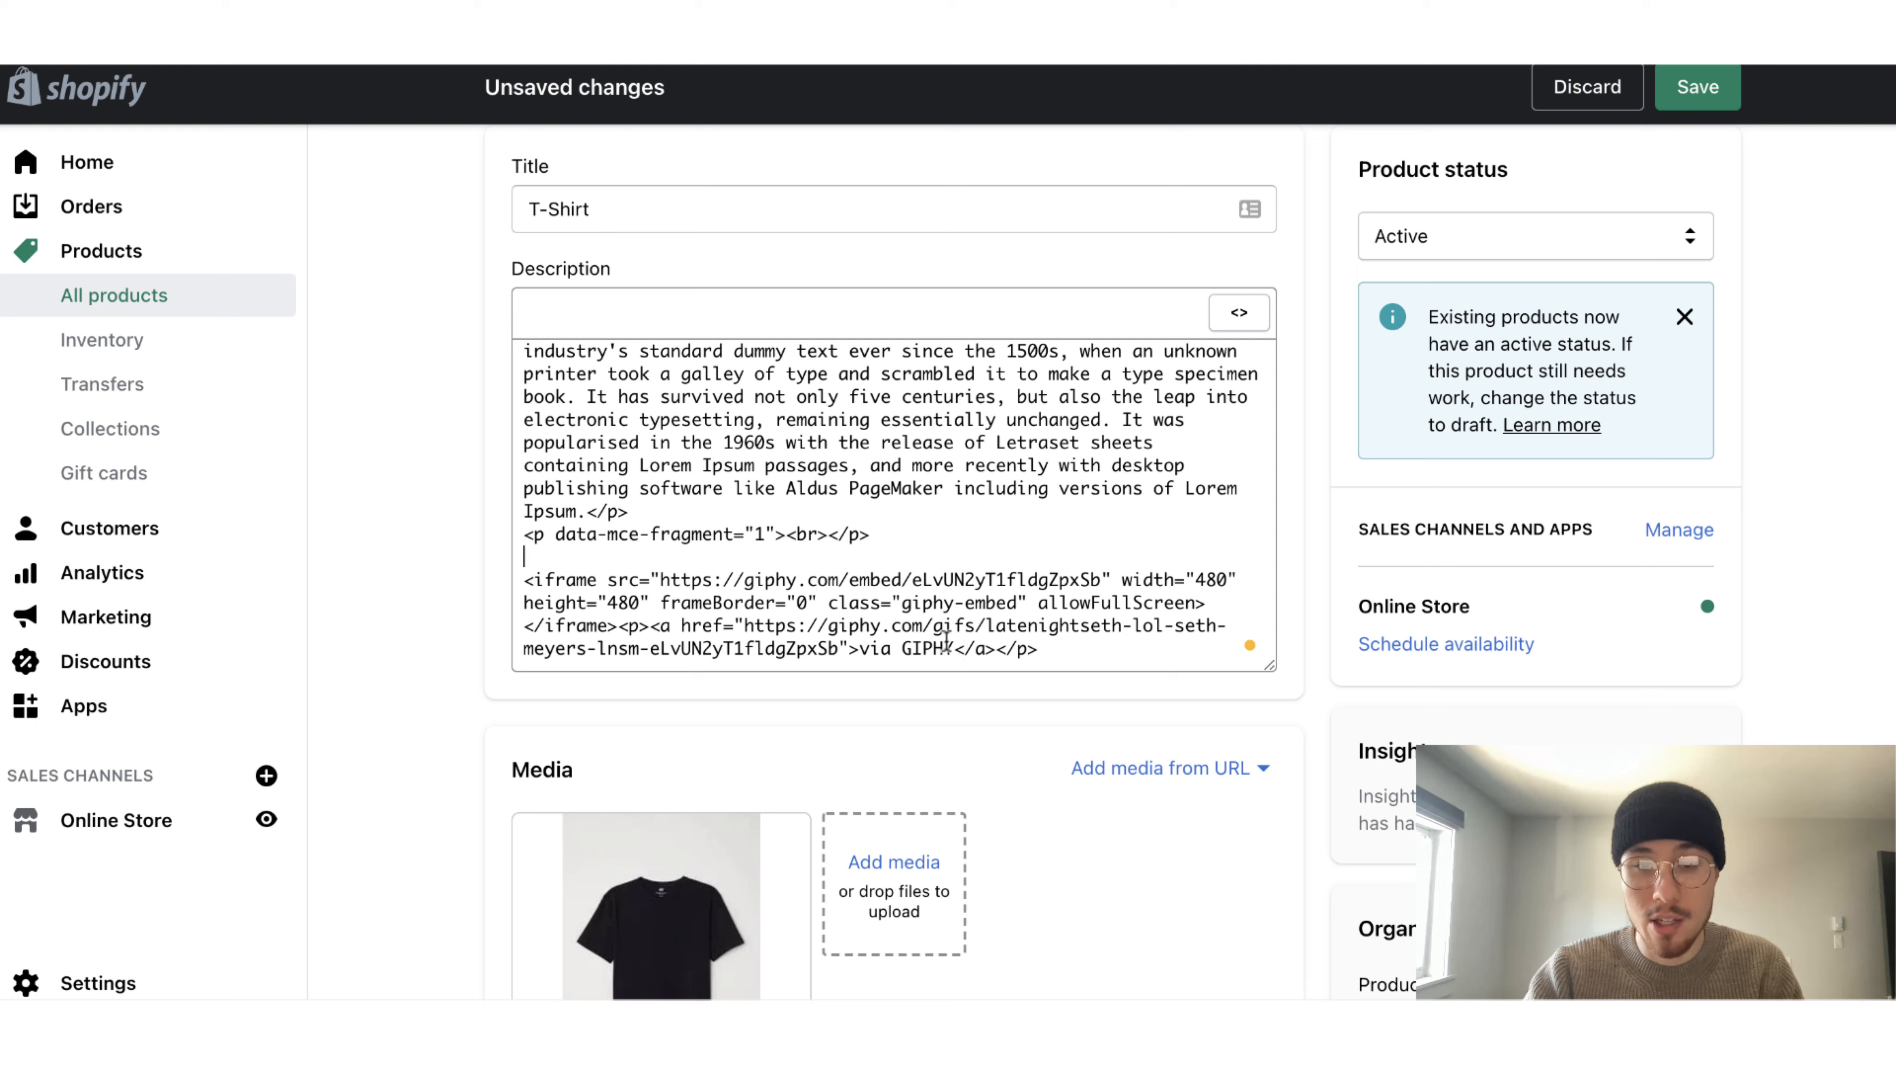
{"action": "double_click", "coordinate": [663, 625]}
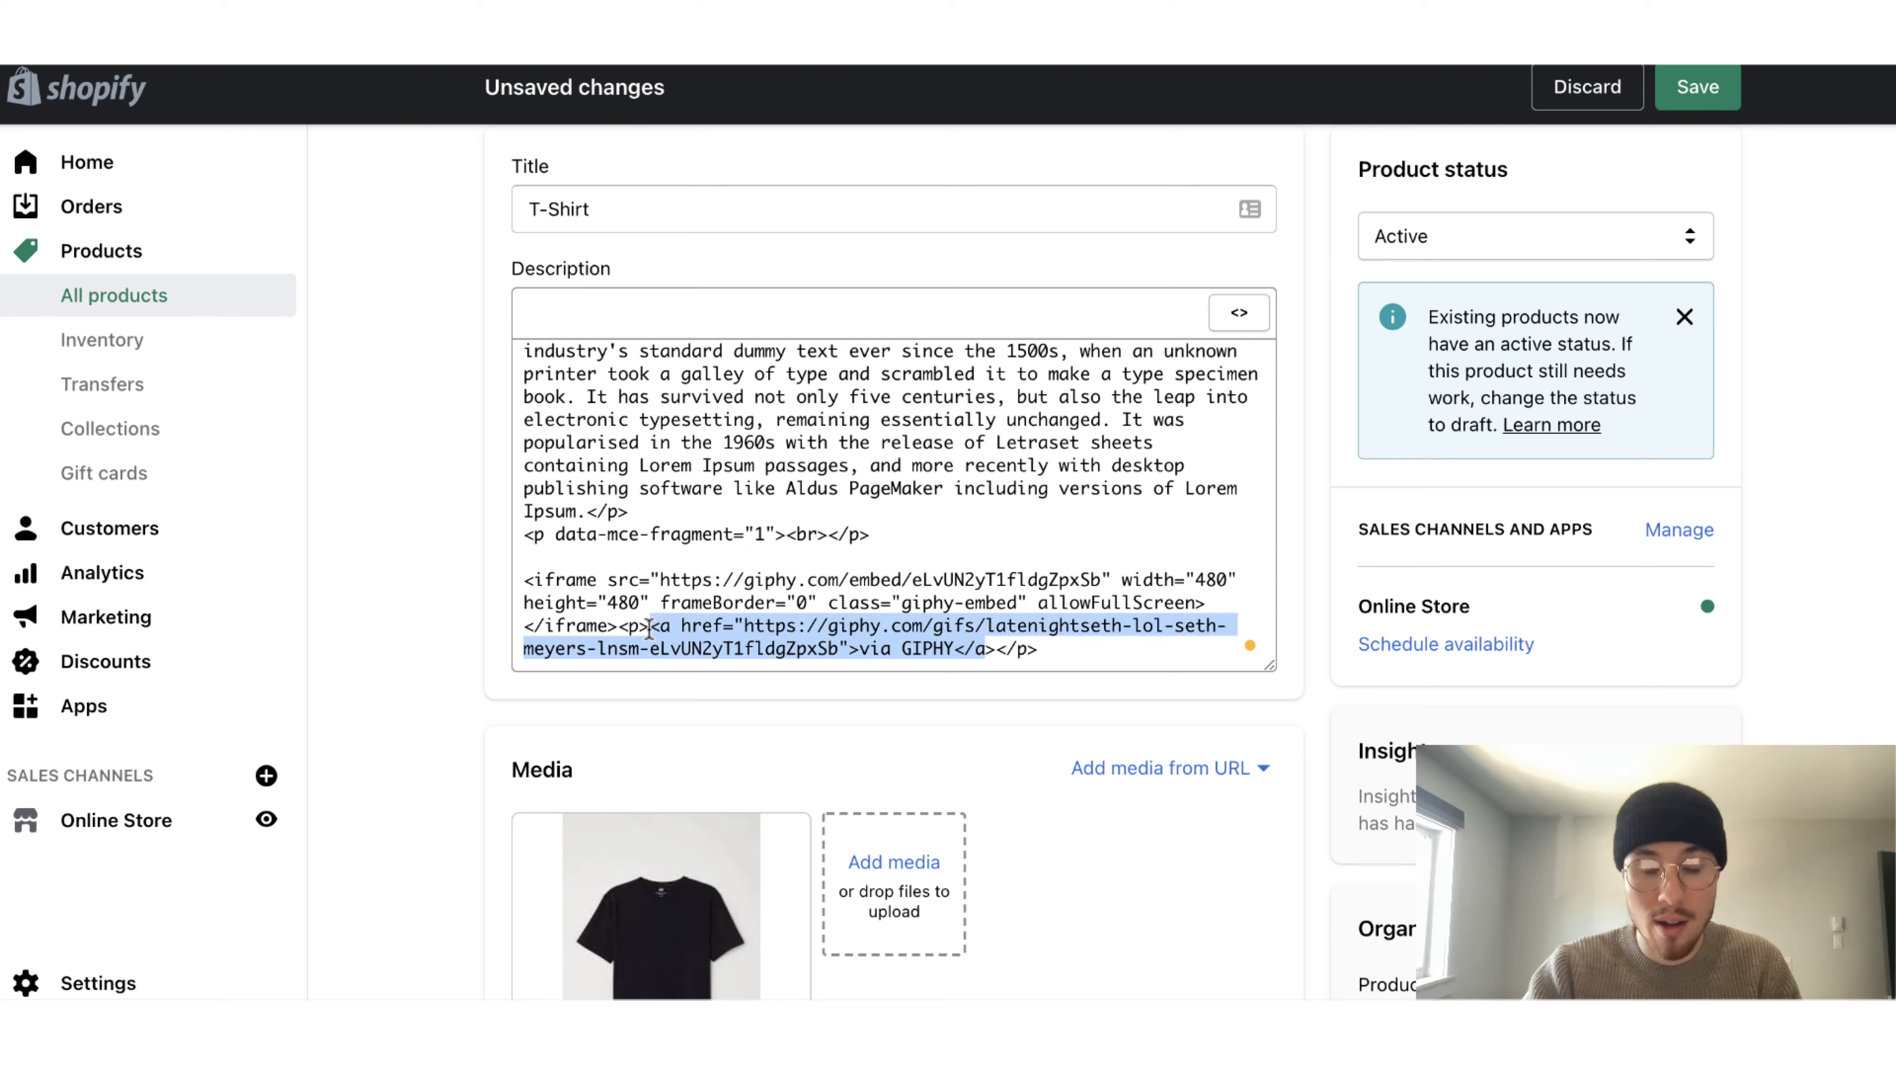
{"action": "key", "text": "Delete"}
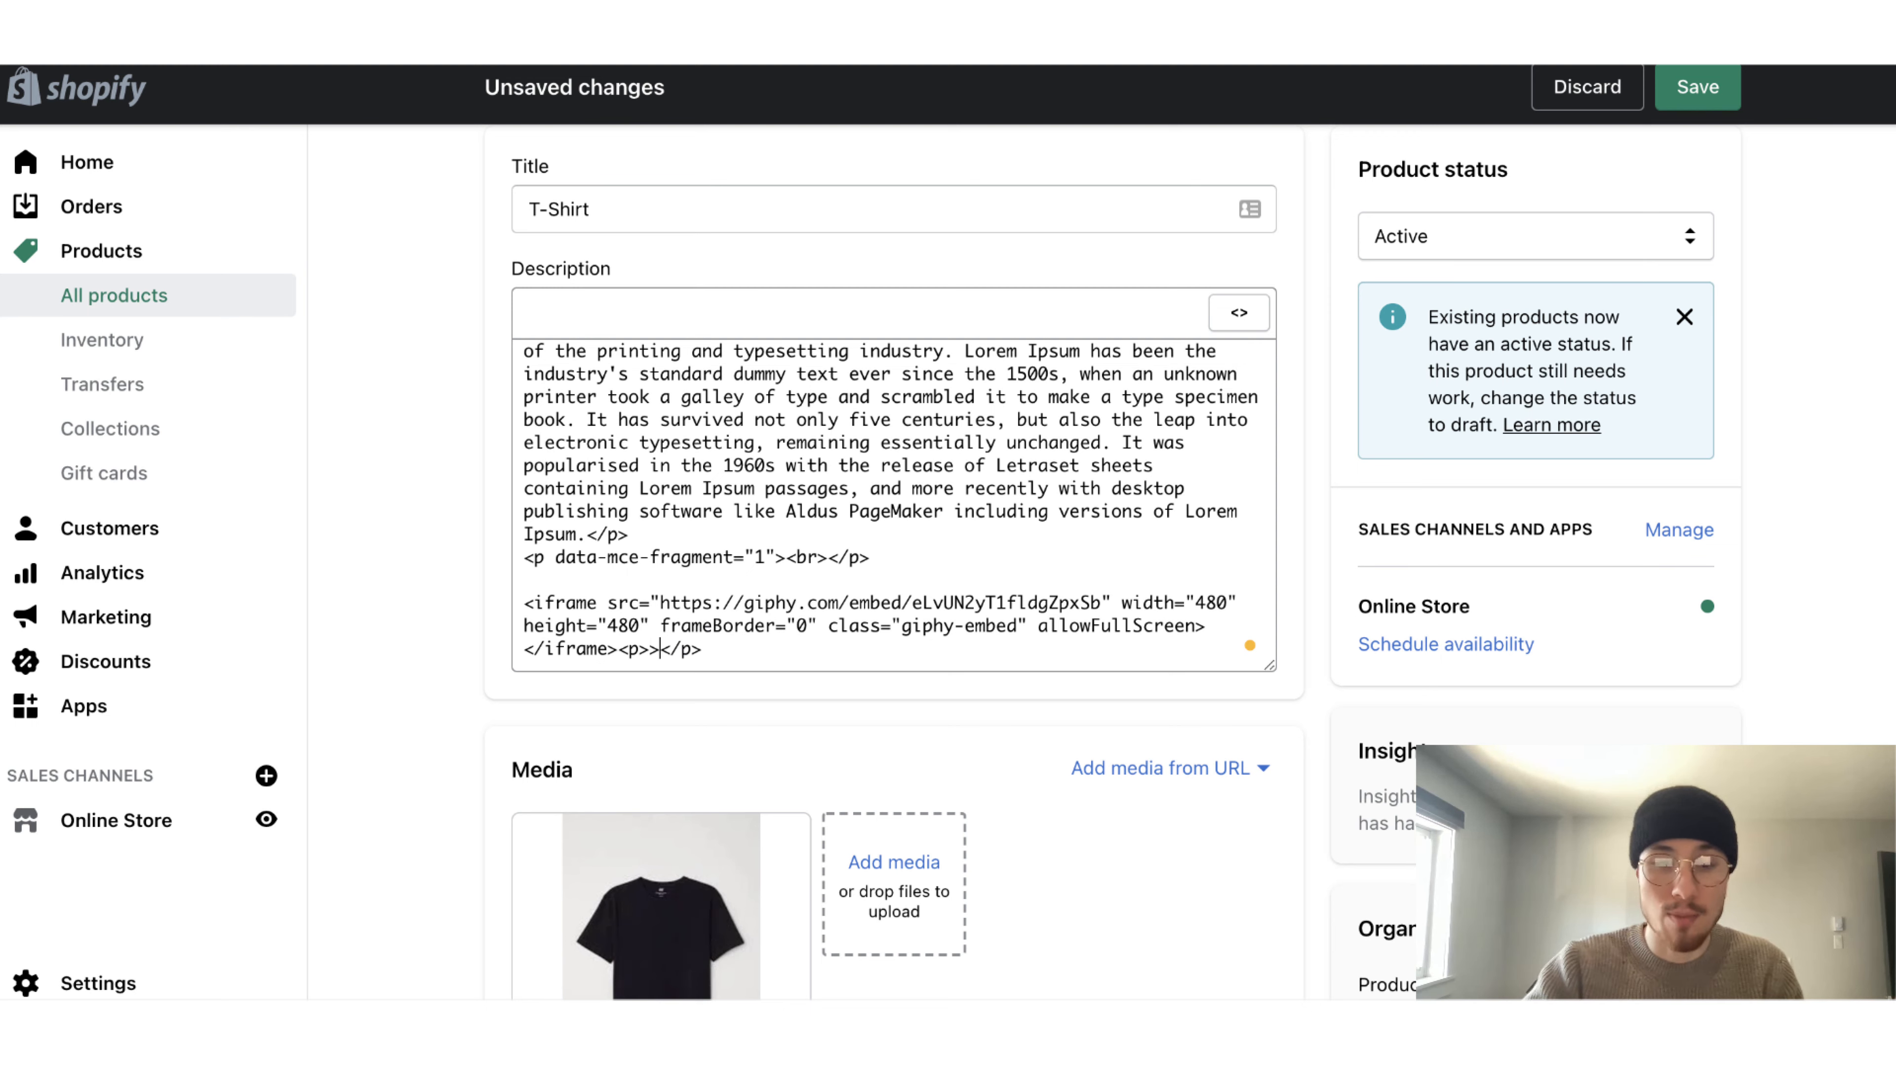
{"action": "left_click", "coordinate": [1239, 312]}
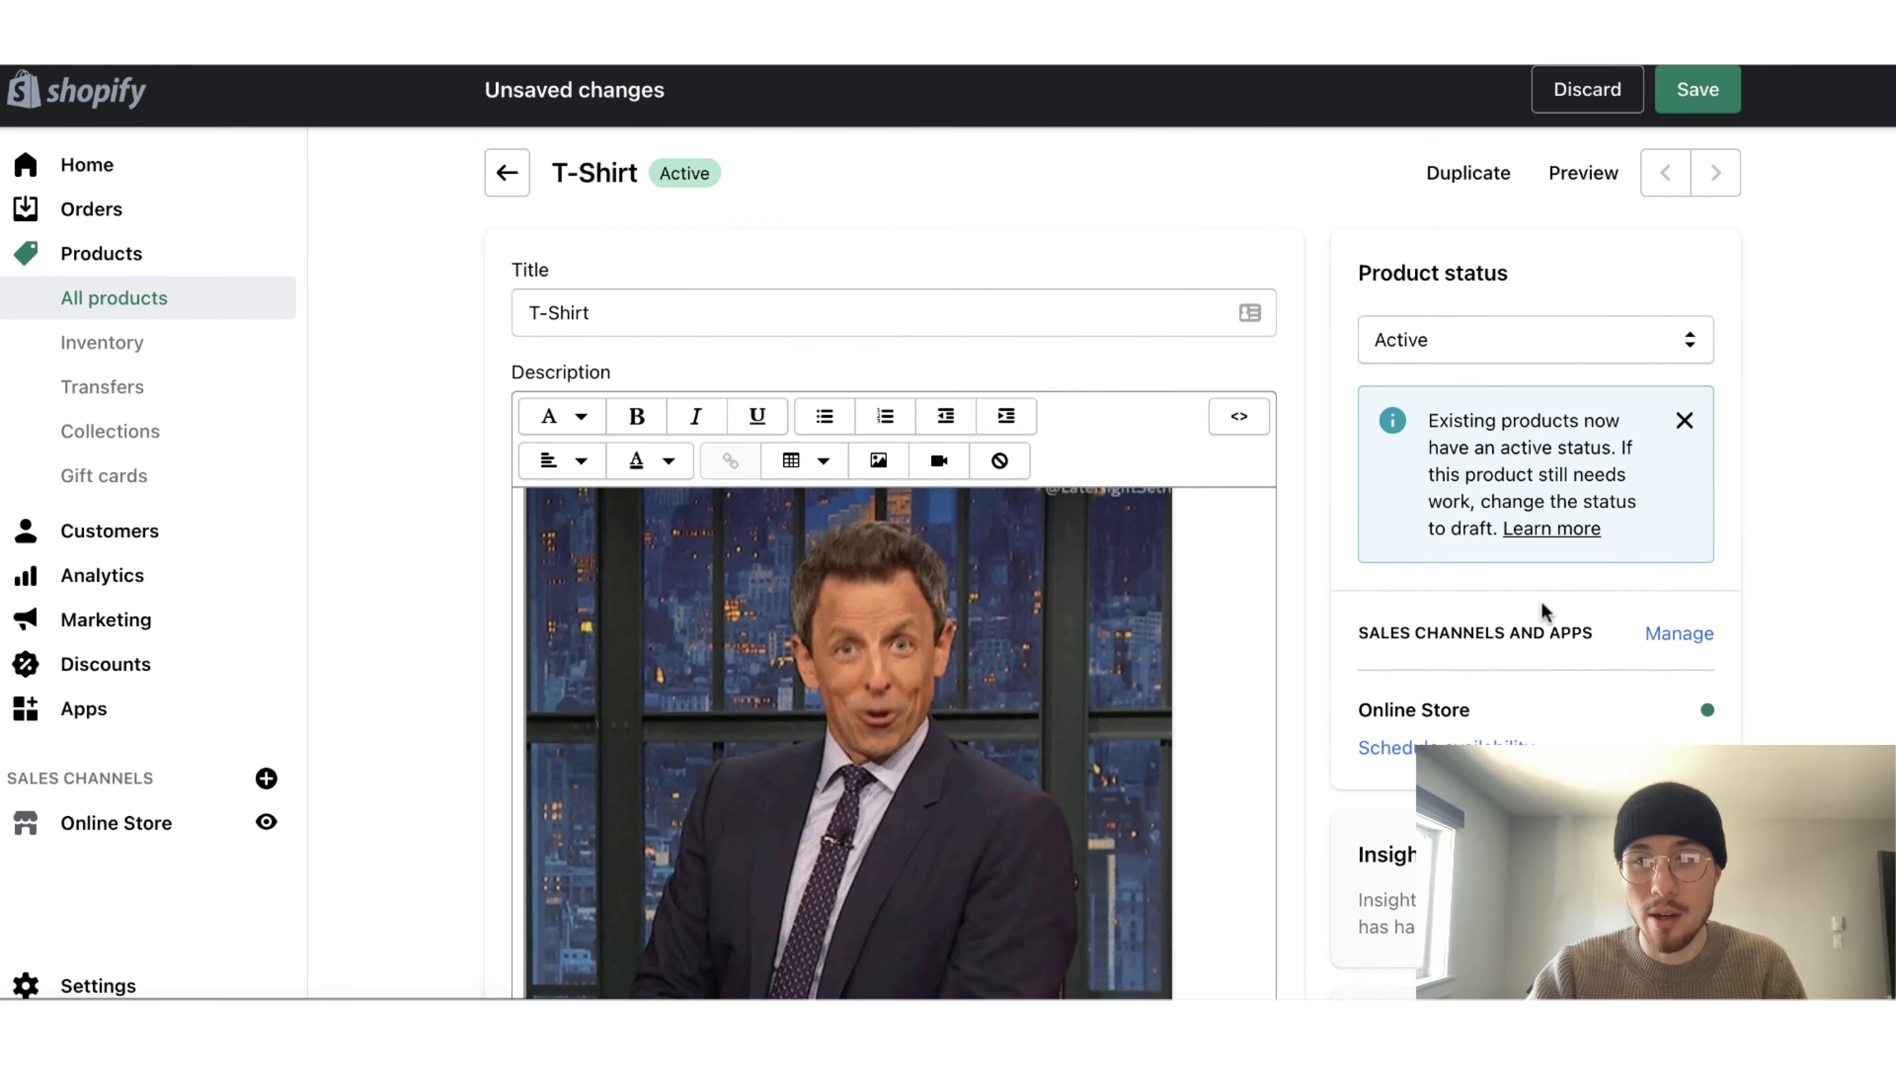
Save the T-Shirt product and open its live storefront page
{"action": "left_click", "coordinate": [1697, 88]}
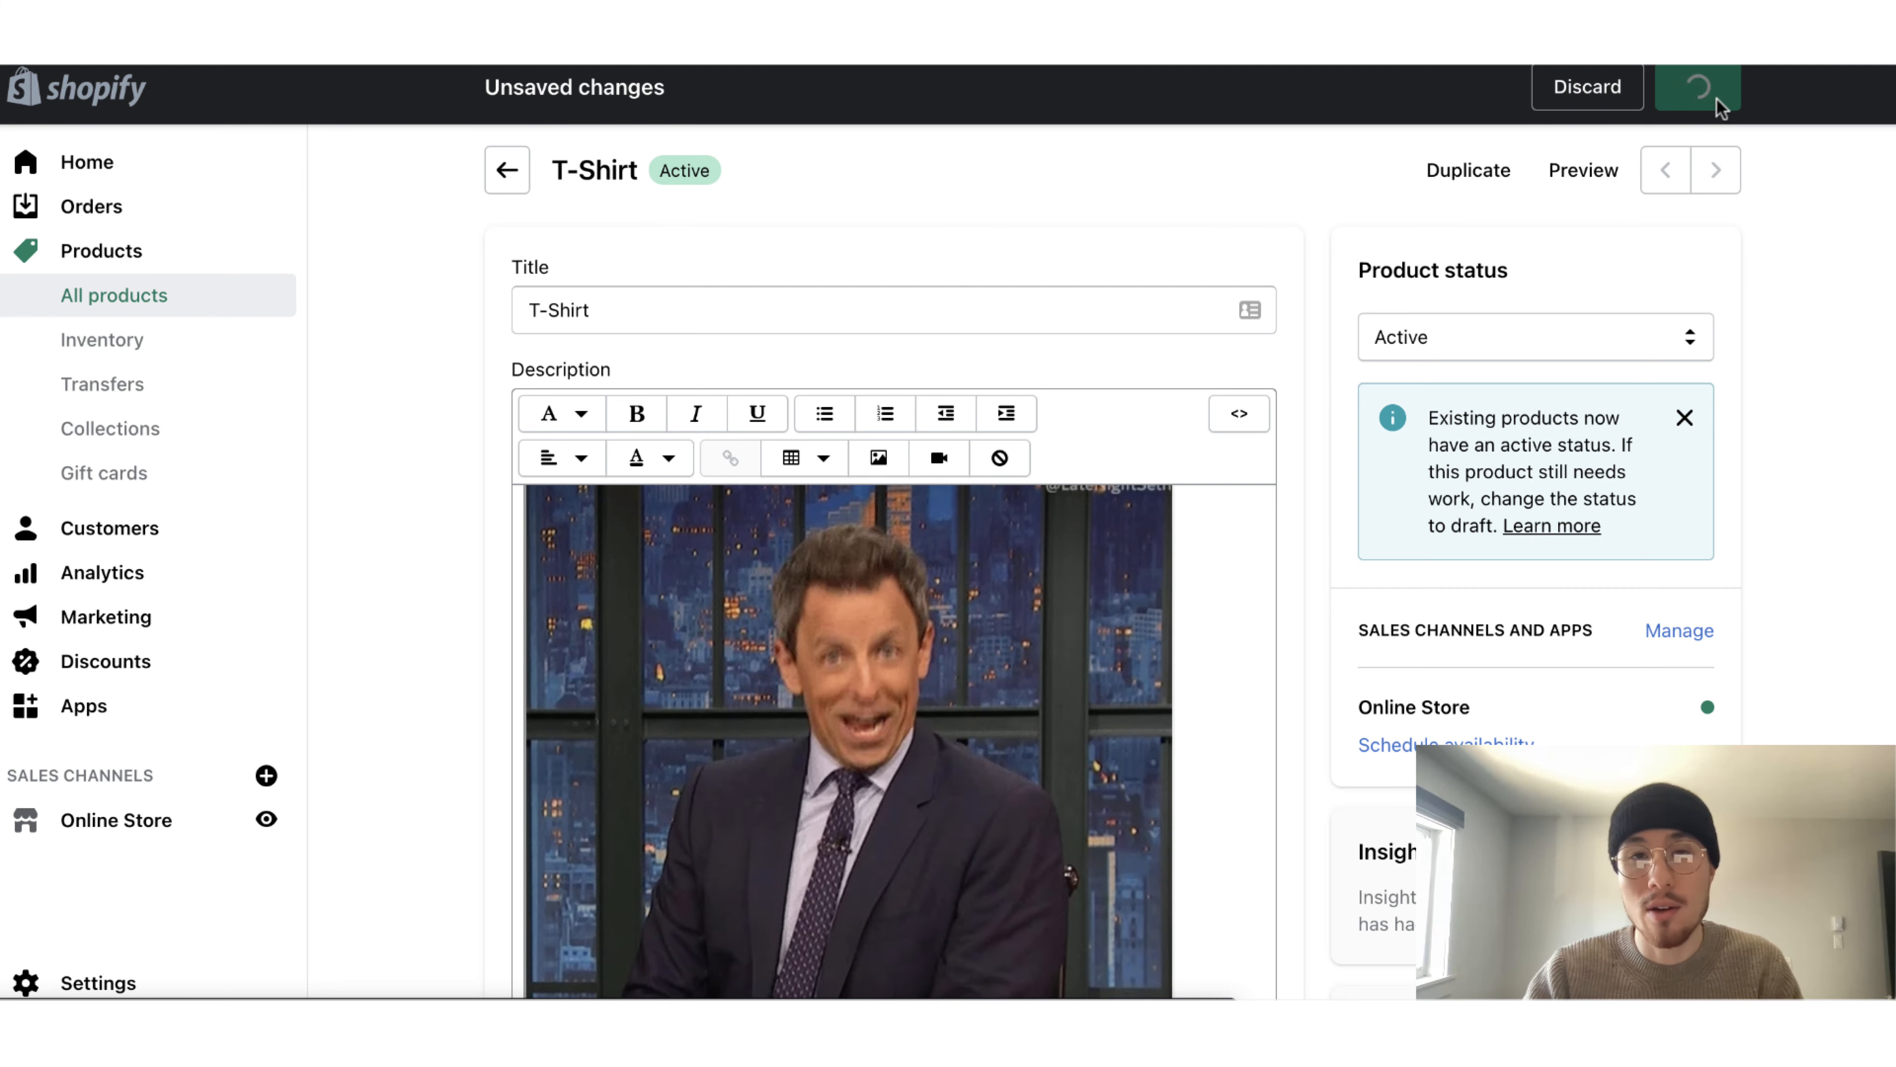
{"action": "left_click", "coordinate": [1697, 87]}
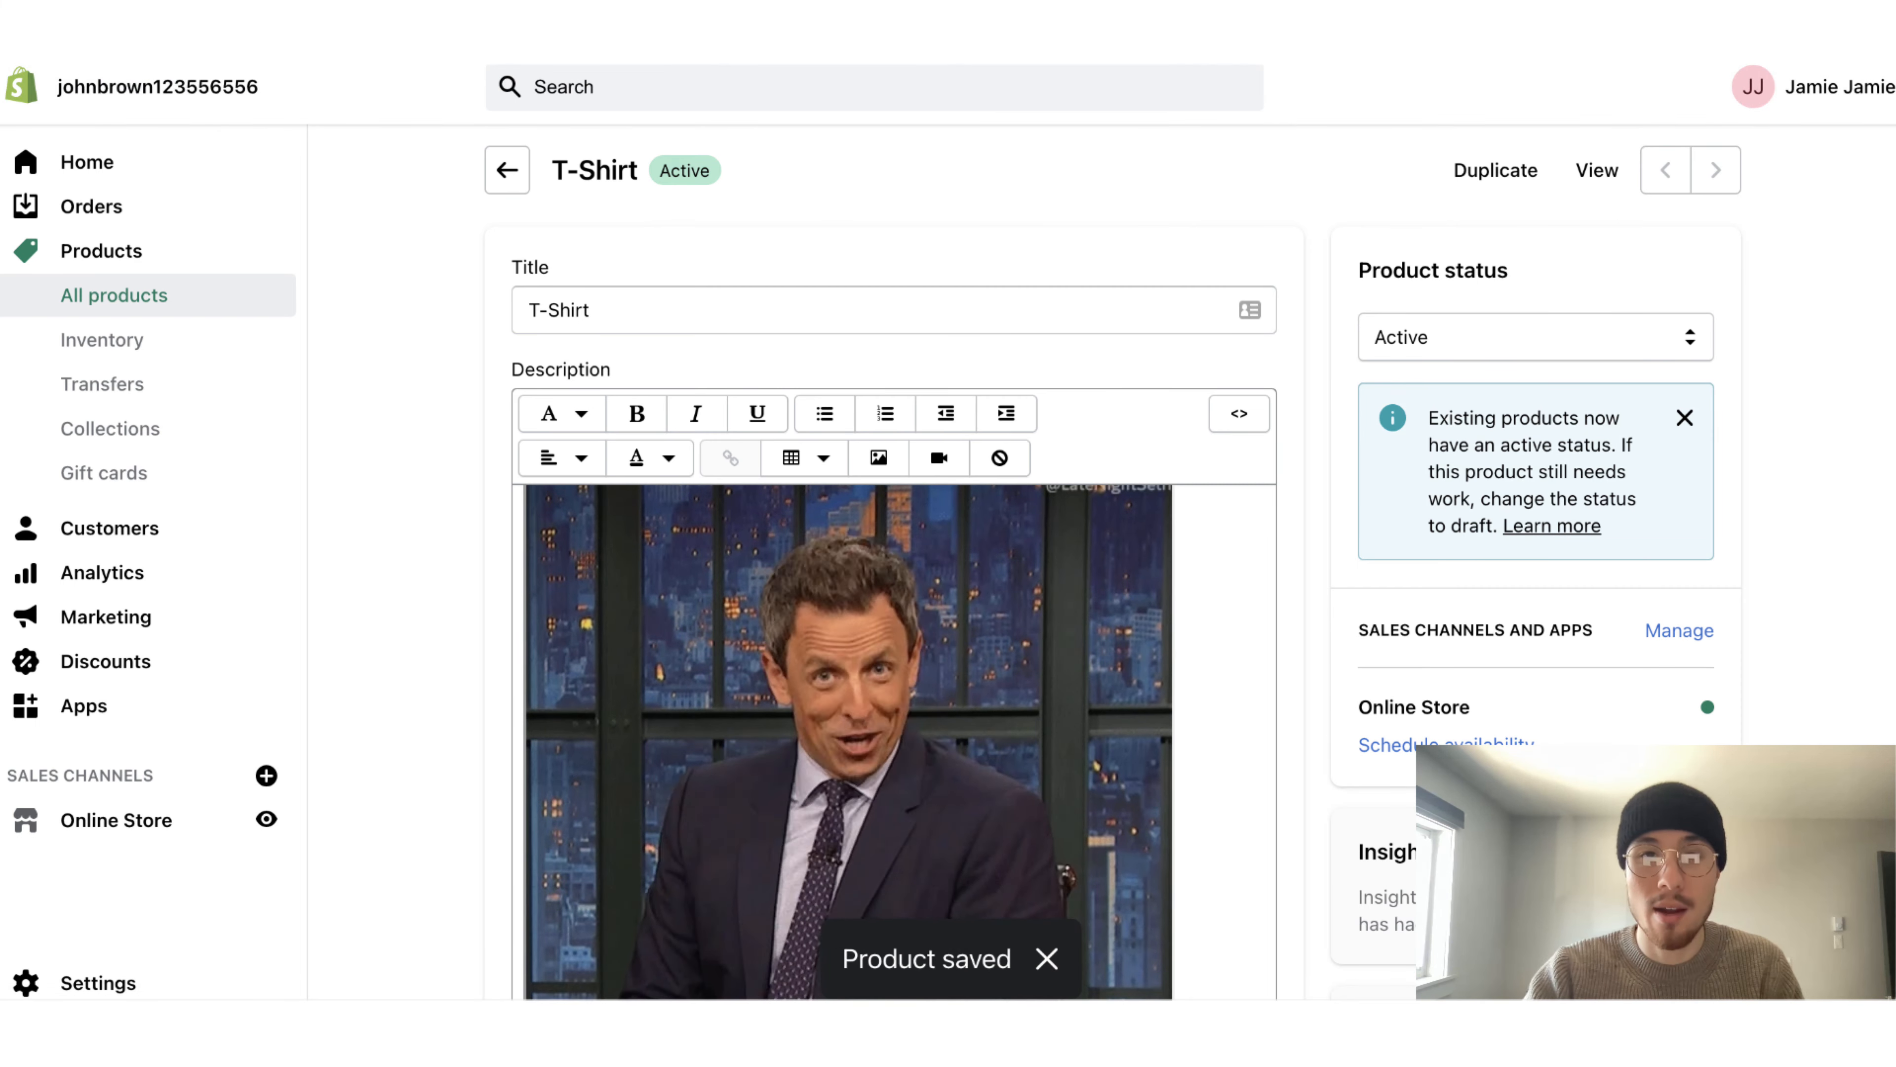
{"action": "left_click", "coordinate": [1595, 169]}
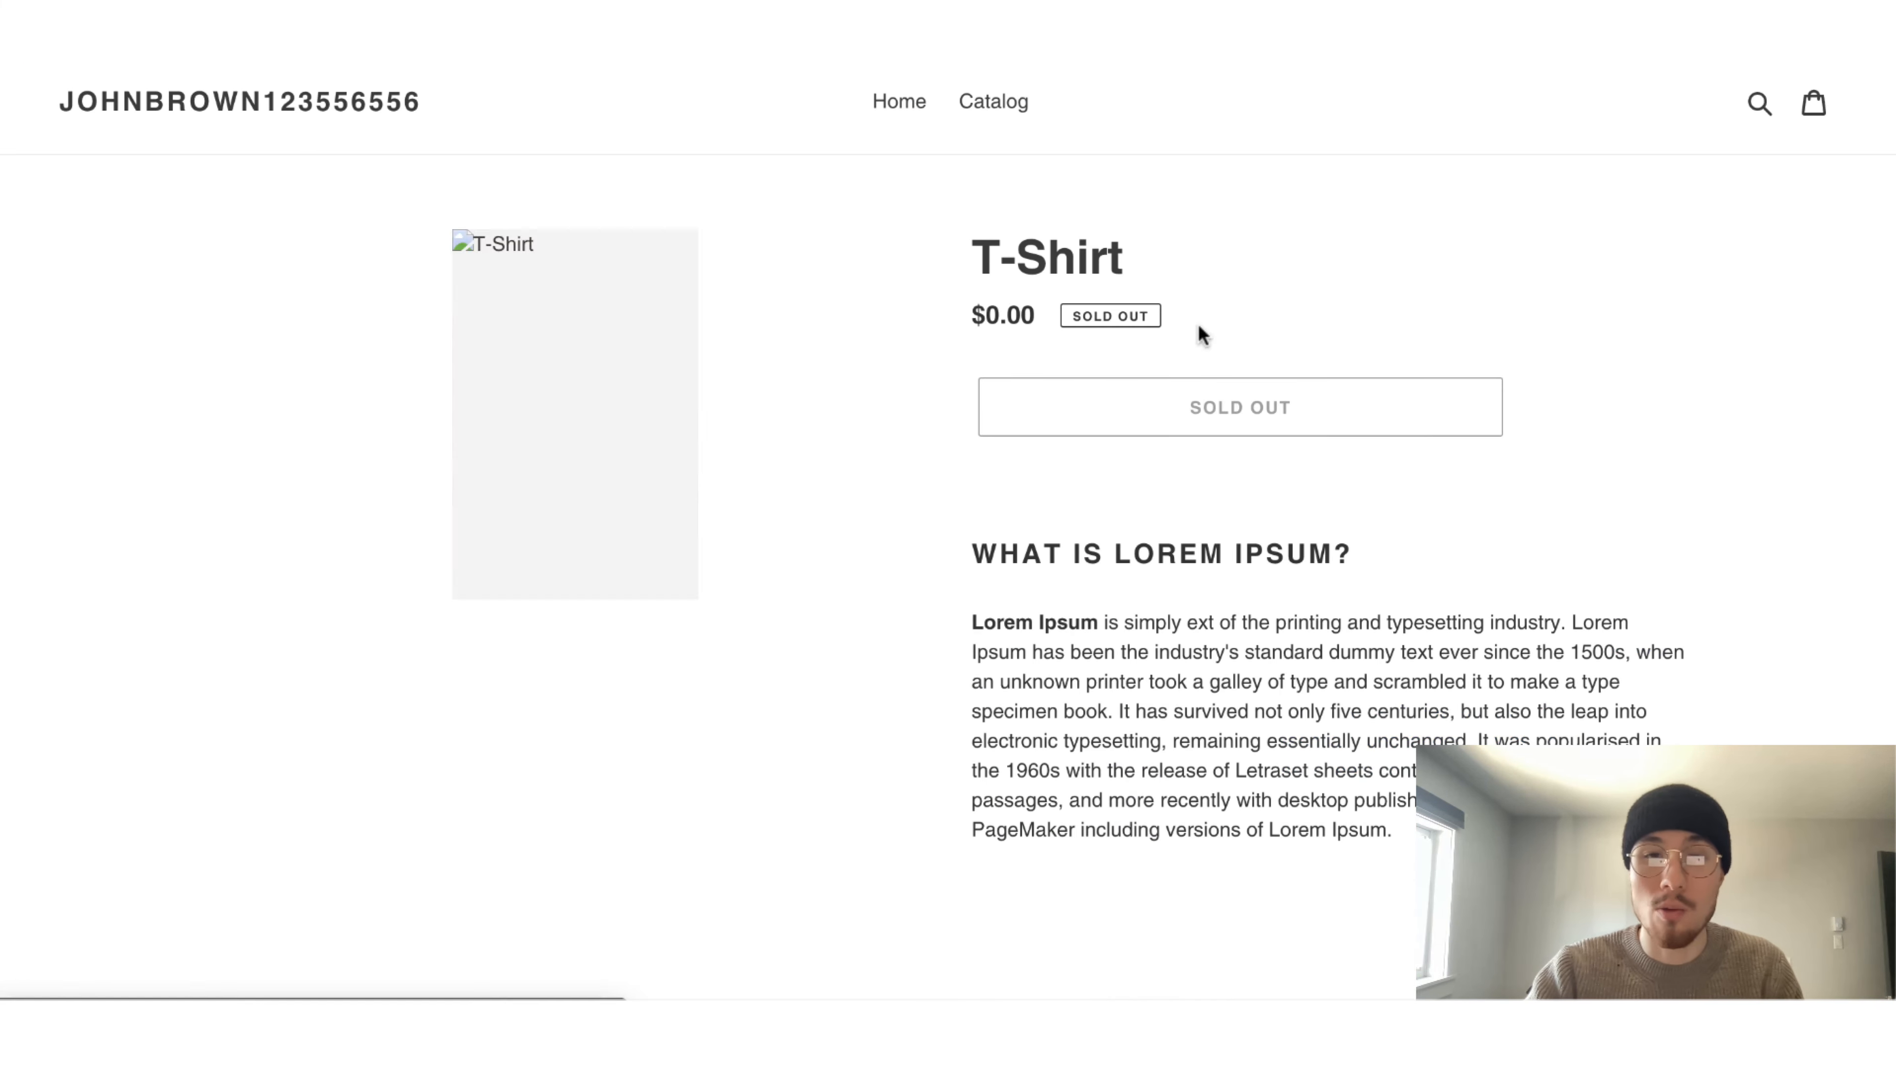
{"action": "scroll", "scroll_direction": "down", "scroll_amount": 3}
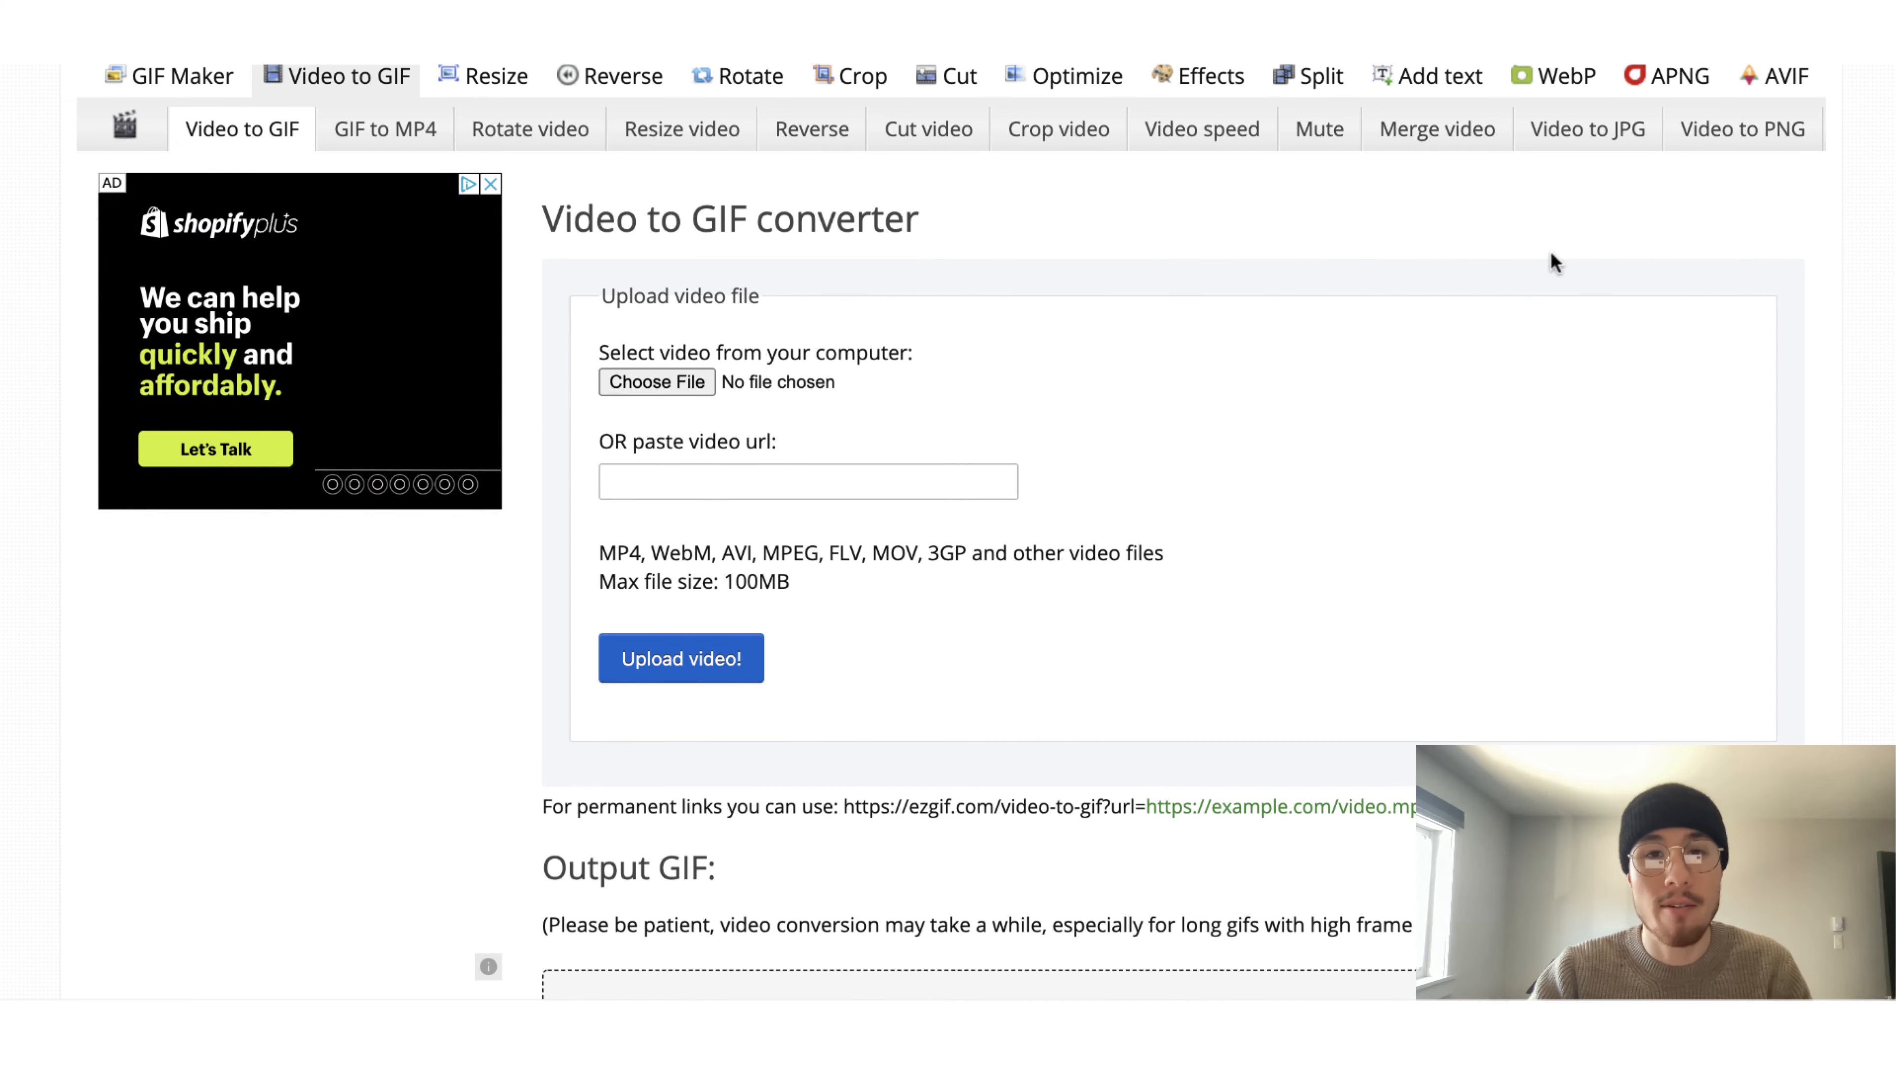
{"action": "scroll", "scroll_direction": "down", "scroll_amount": 3}
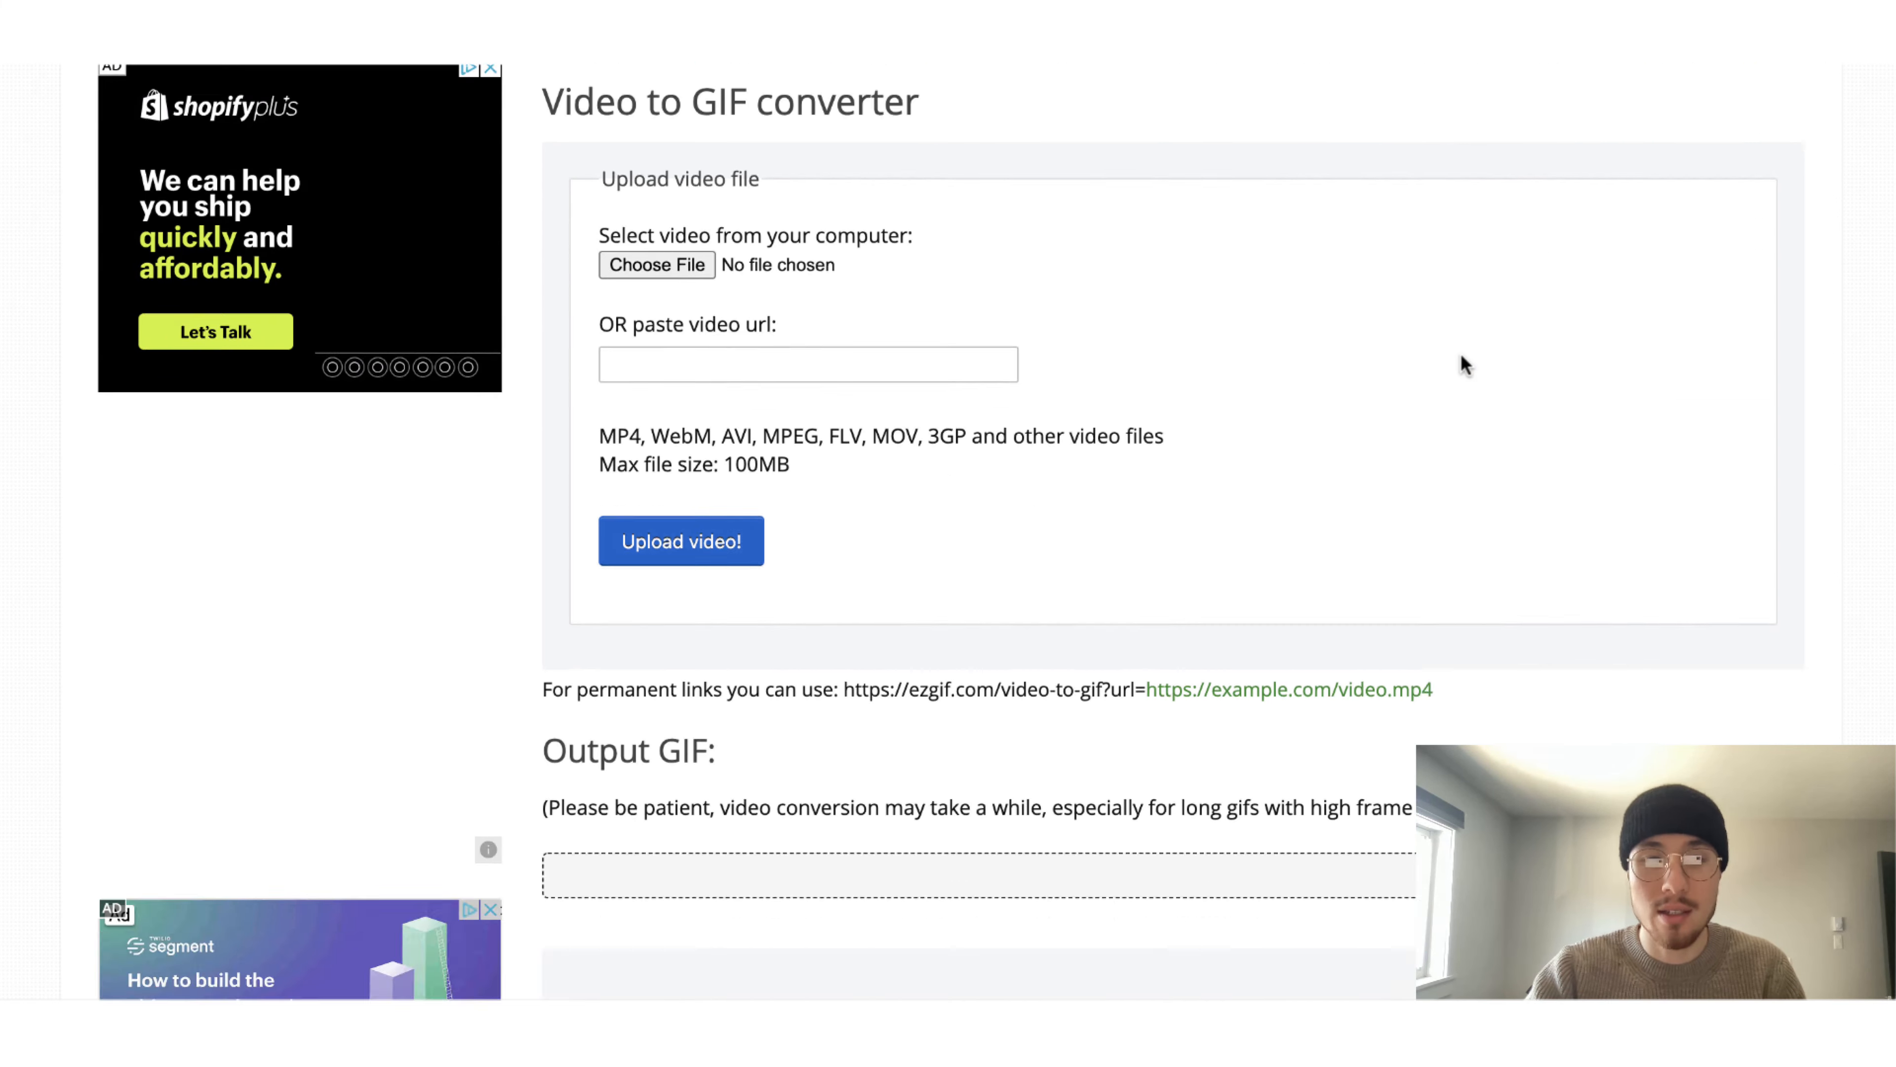
{"action": "scroll", "scroll_direction": "down", "scroll_amount": 3}
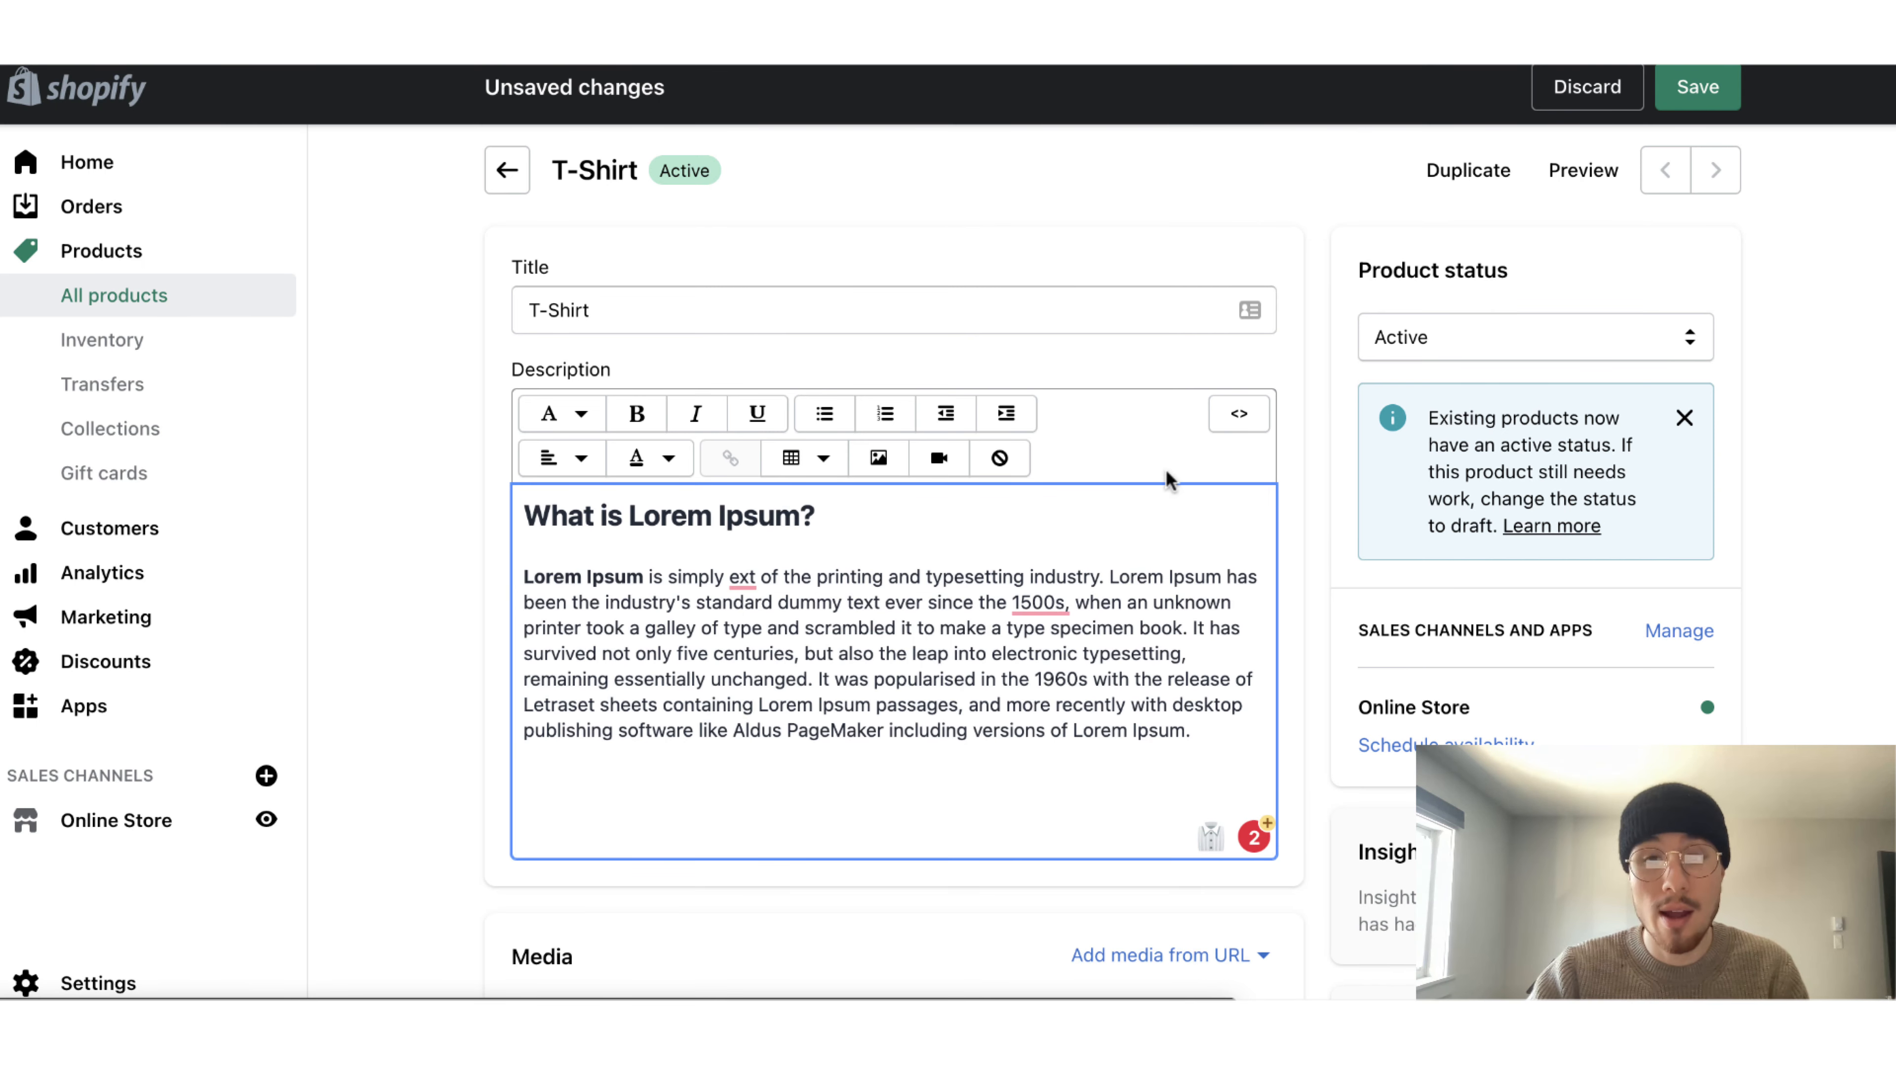
{"action": "mouse_move", "coordinate": [879, 457]}
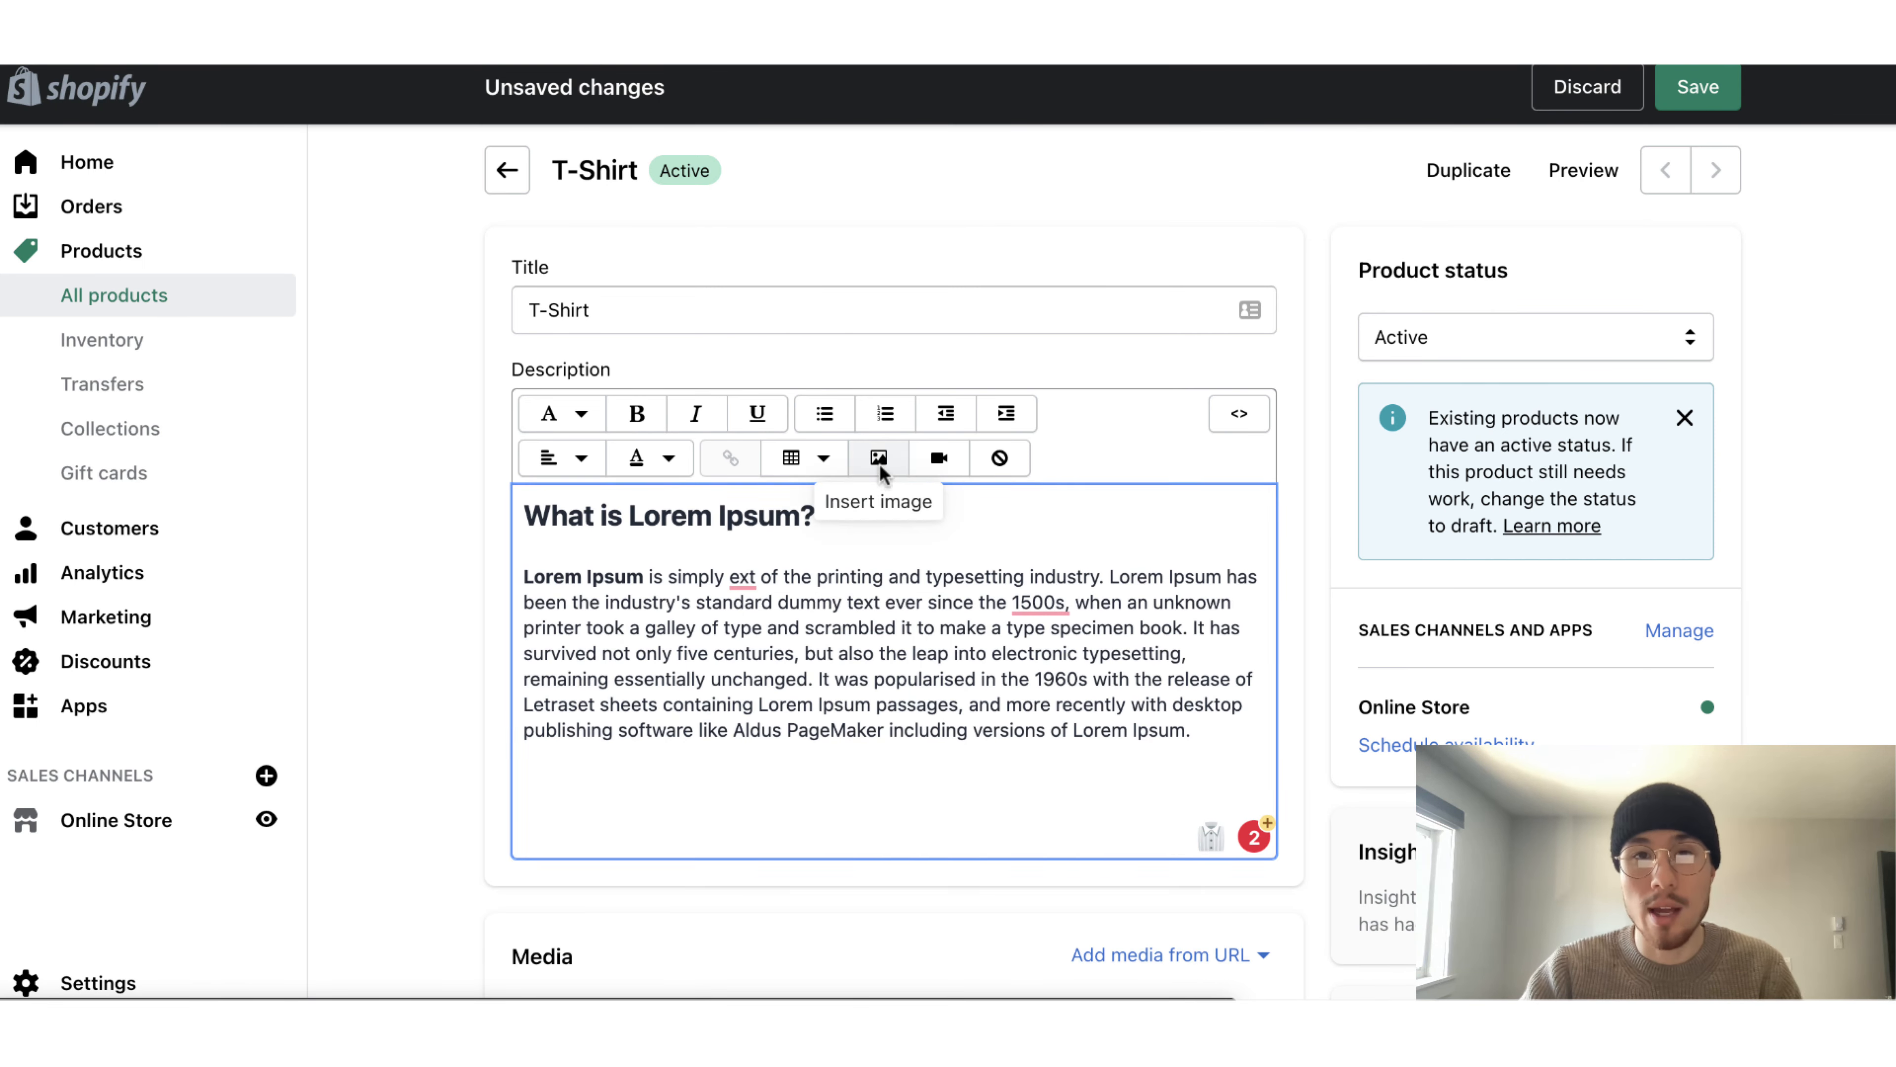
Insert the first uploaded screenshot image below the Lorem Ipsum text and save the product
{"action": "left_click", "coordinate": [879, 457]}
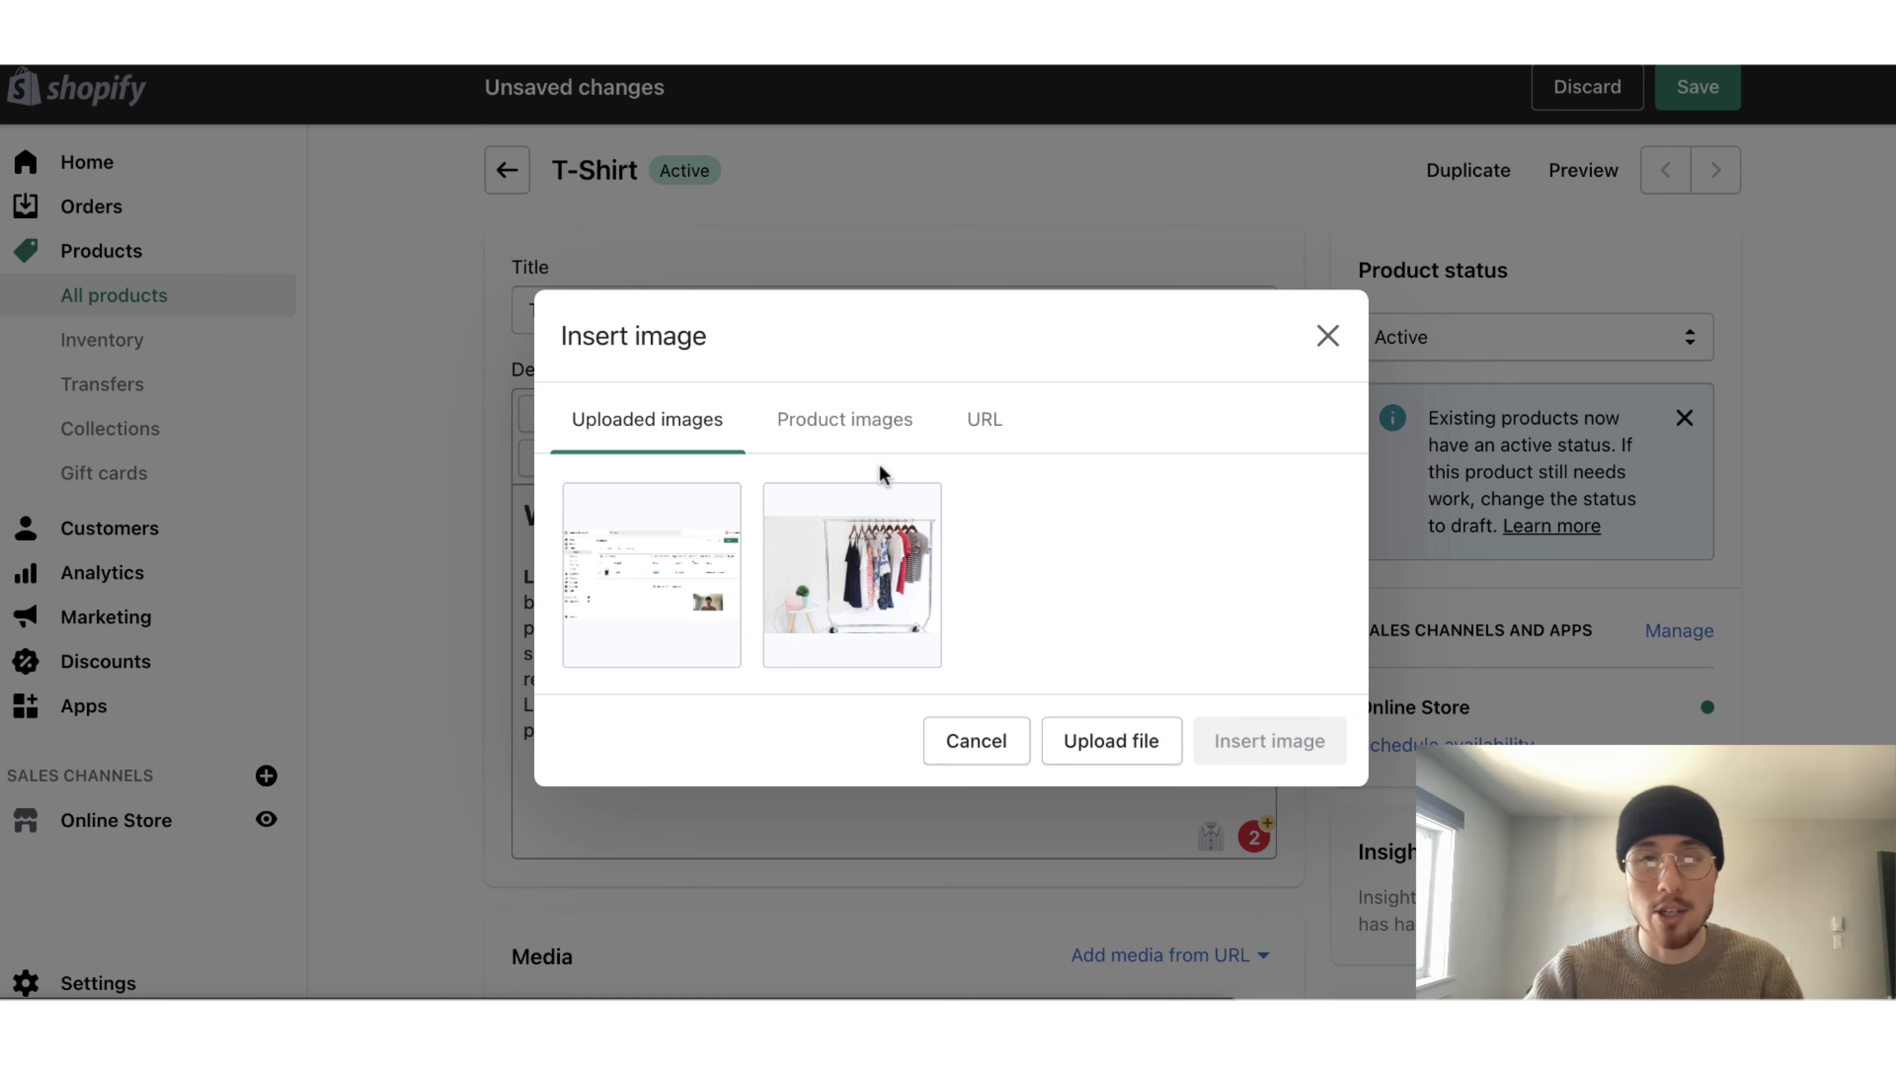
{"action": "left_click", "coordinate": [651, 575]}
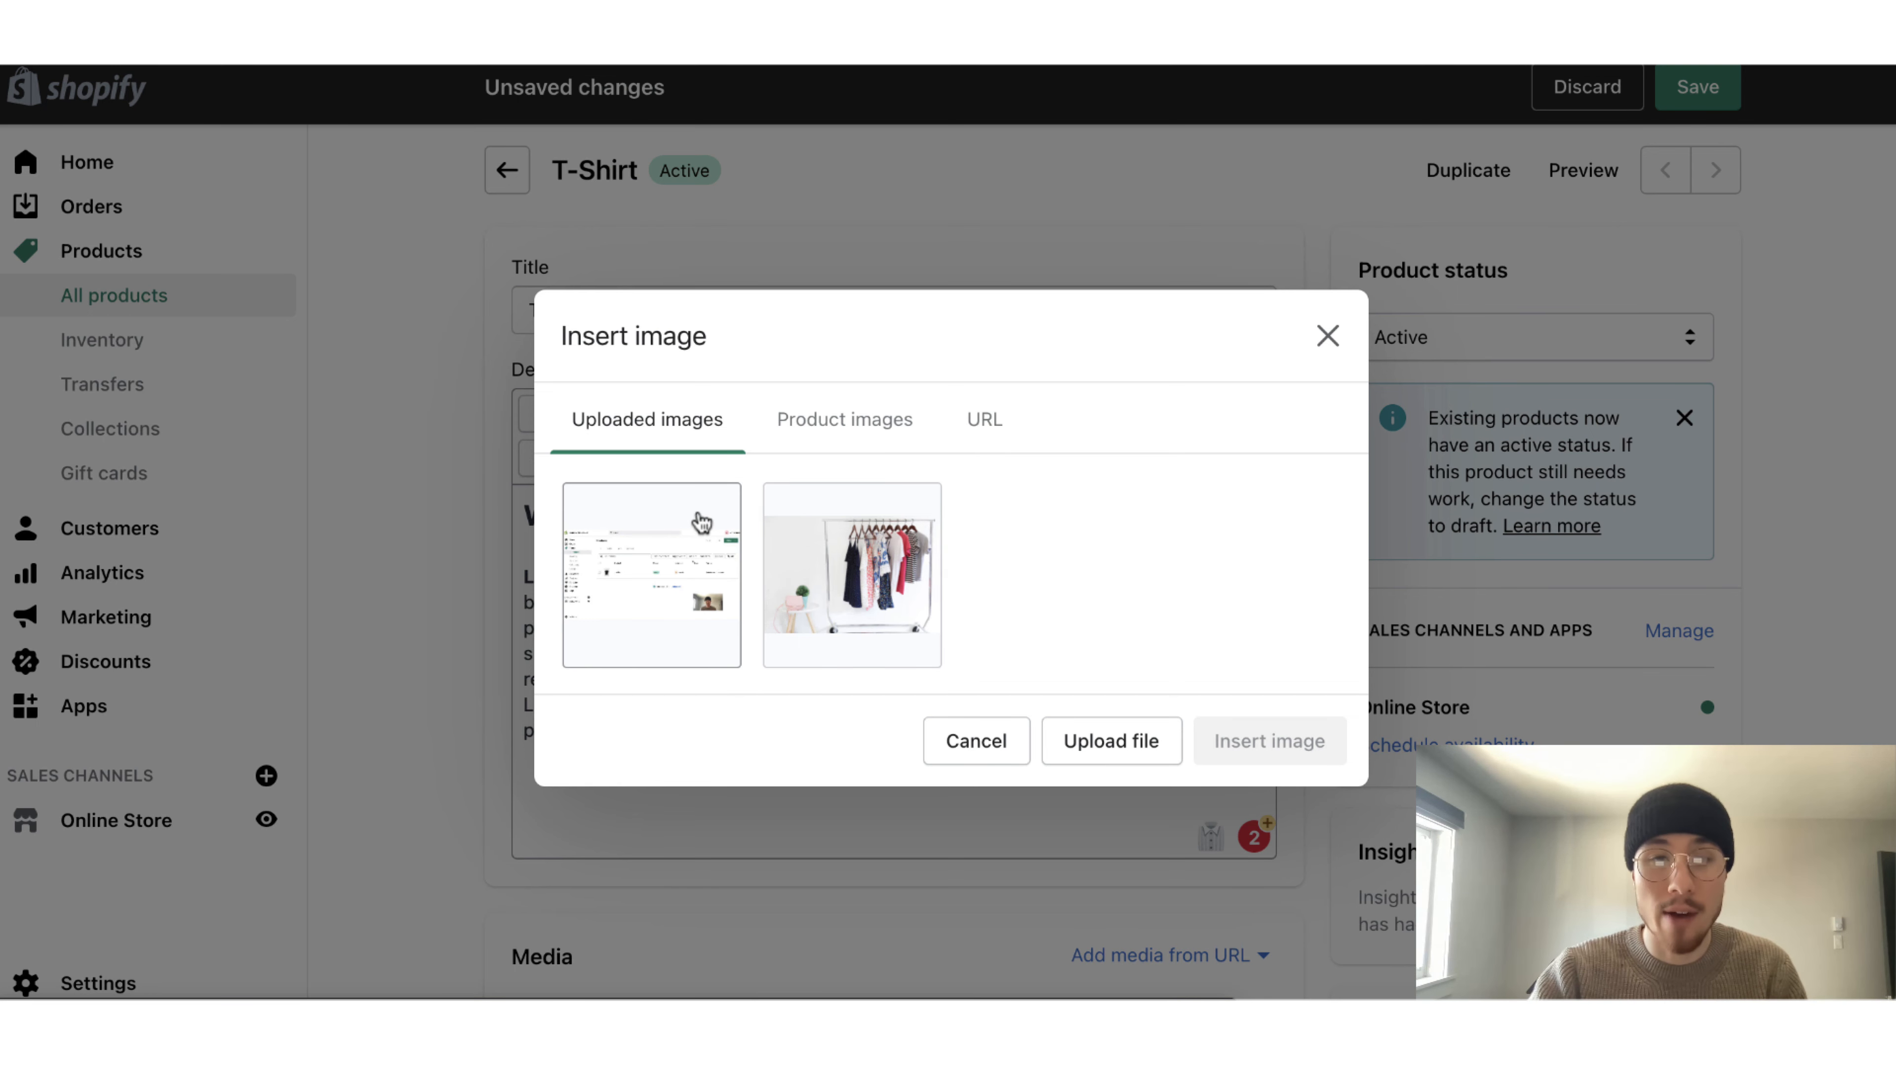
{"action": "left_click", "coordinate": [651, 573]}
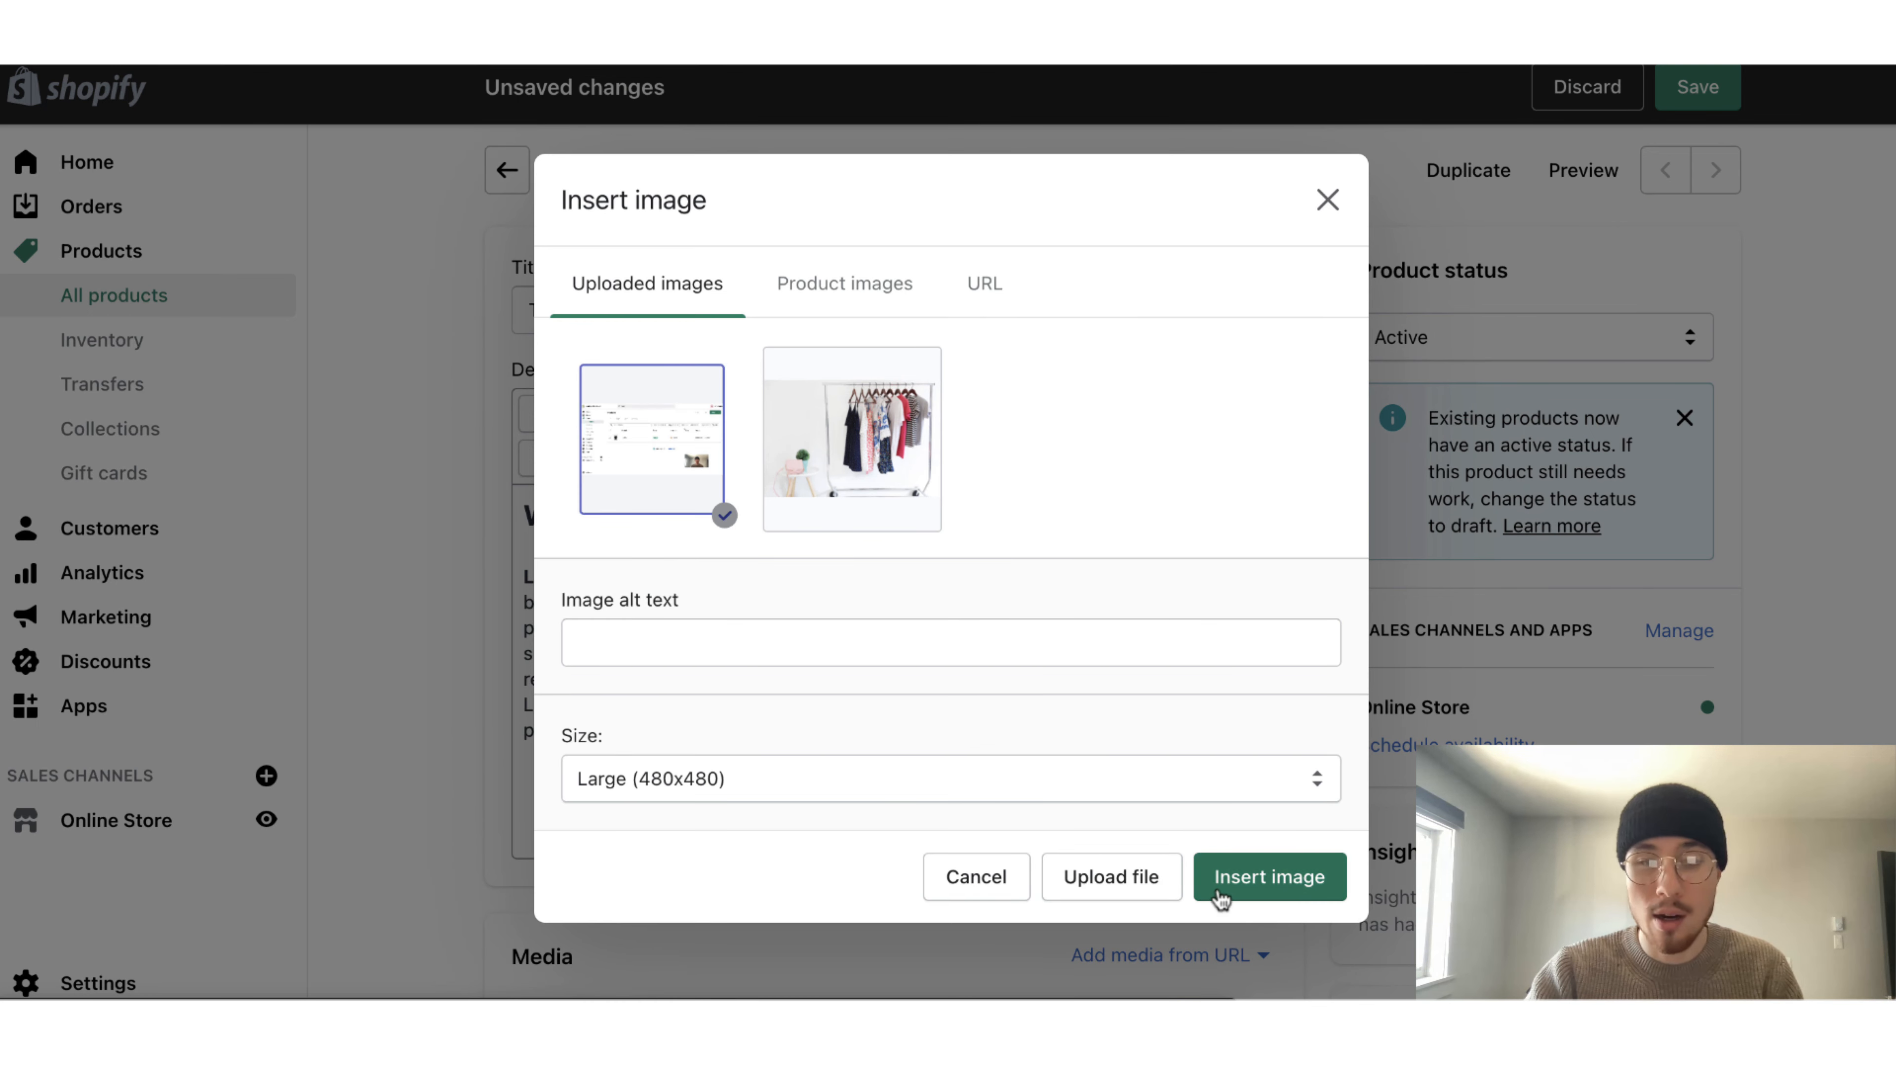
{"action": "left_click", "coordinate": [1269, 876]}
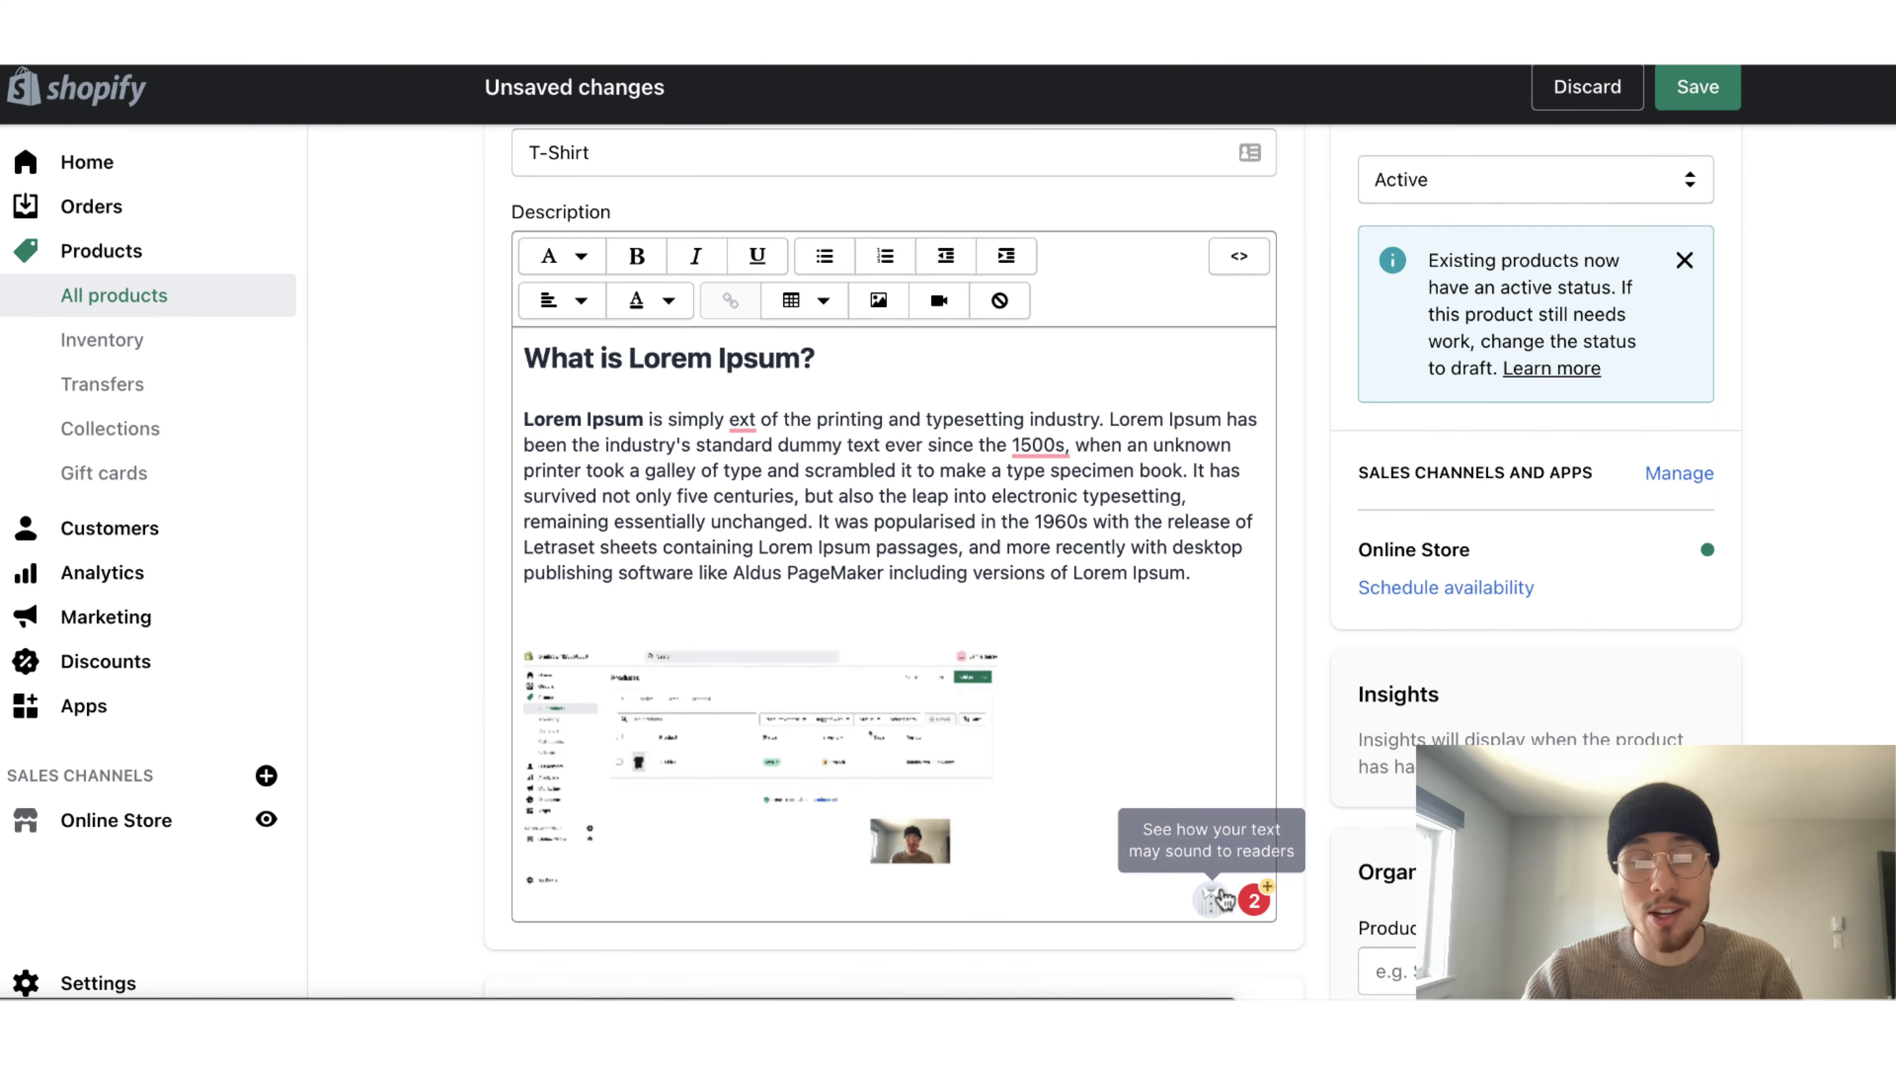
{"action": "mouse_move", "coordinate": [1313, 832]}
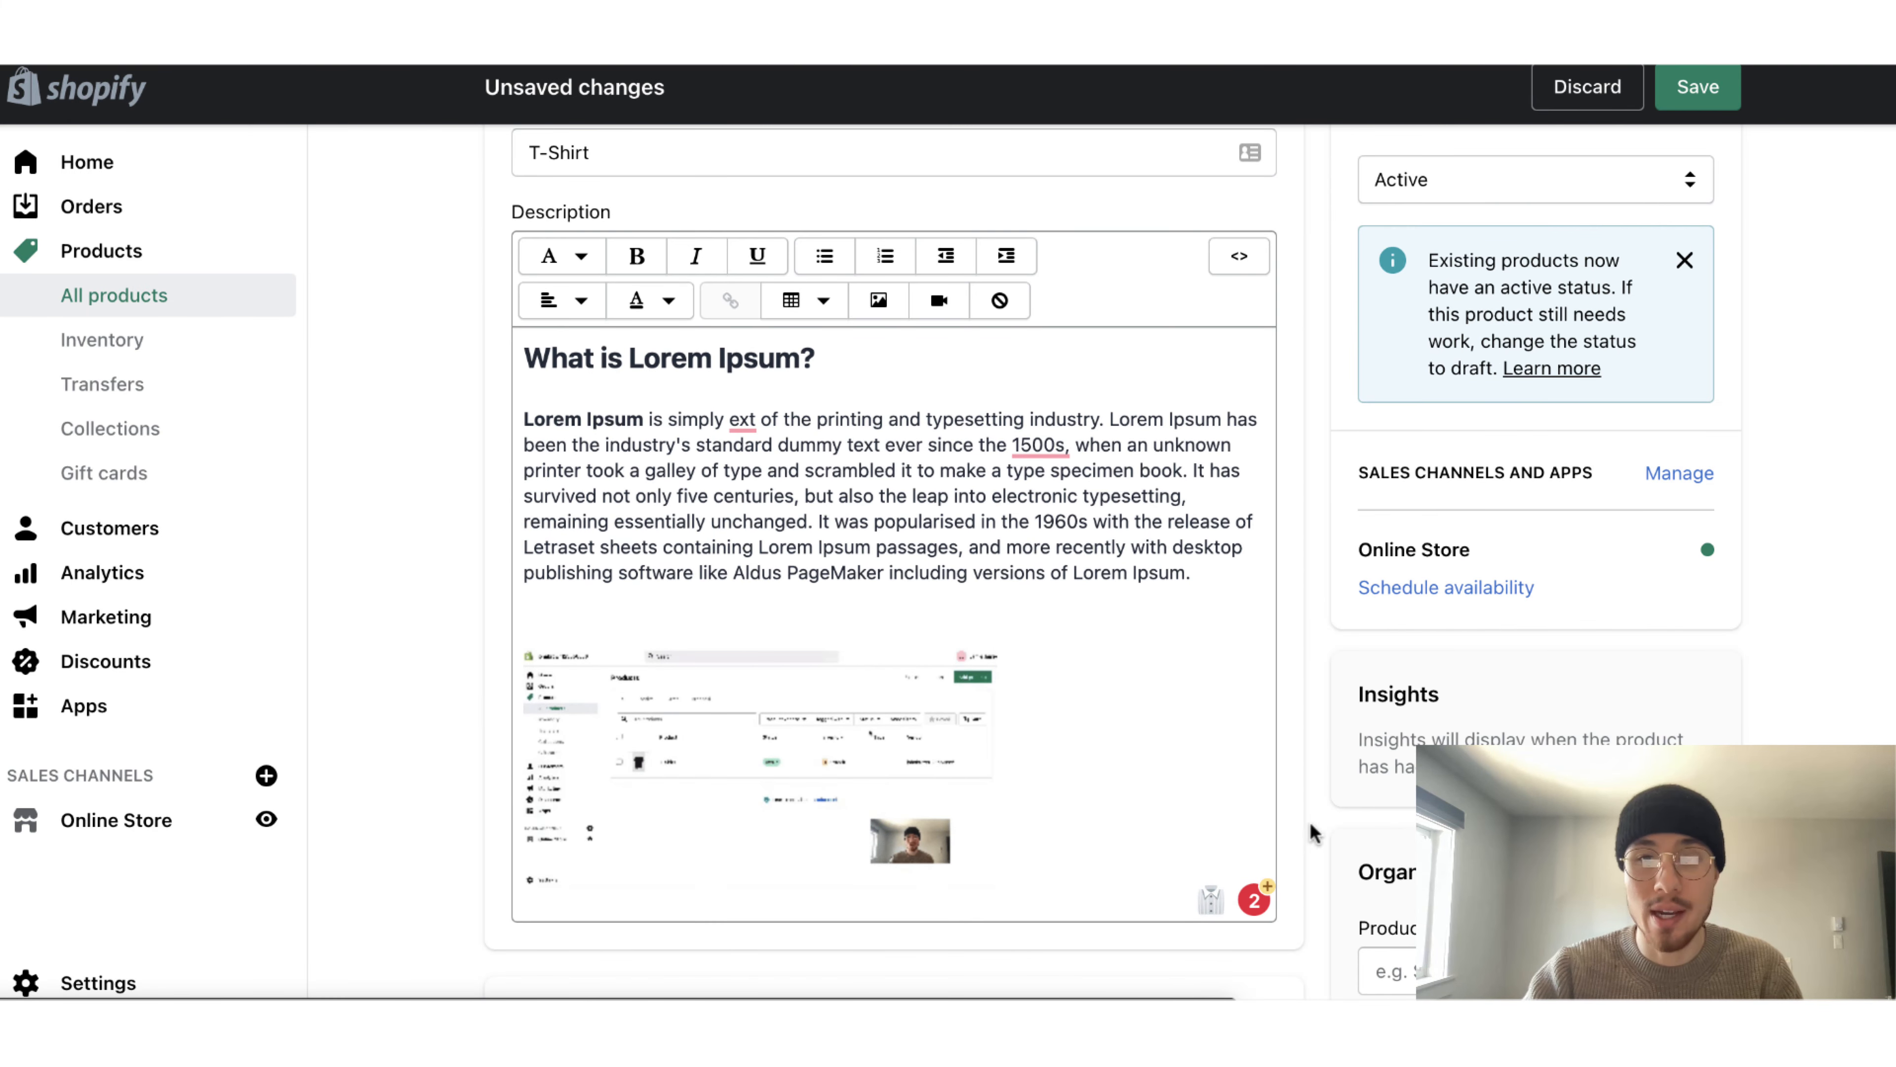
{"action": "left_click", "coordinate": [1697, 87]}
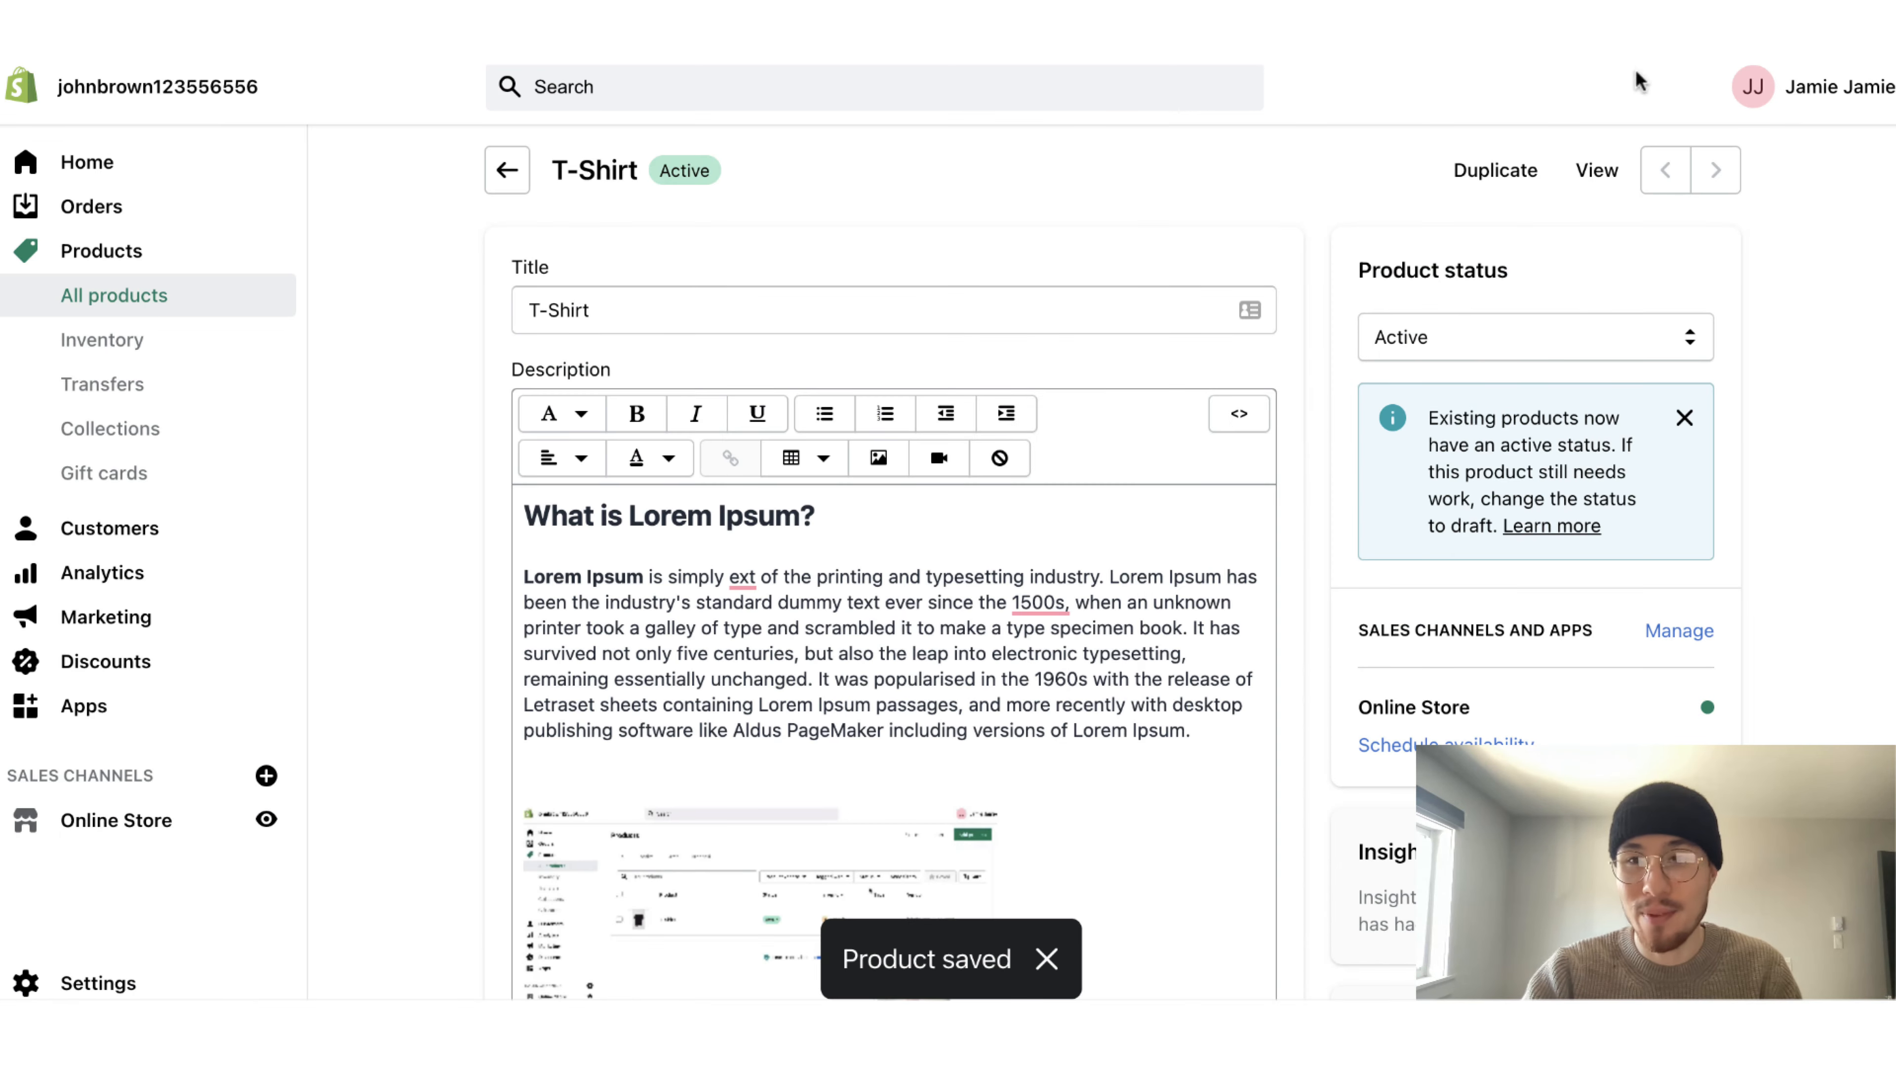
Open the T-Shirt's live storefront page showing the inserted image
{"action": "left_click", "coordinate": [1596, 169]}
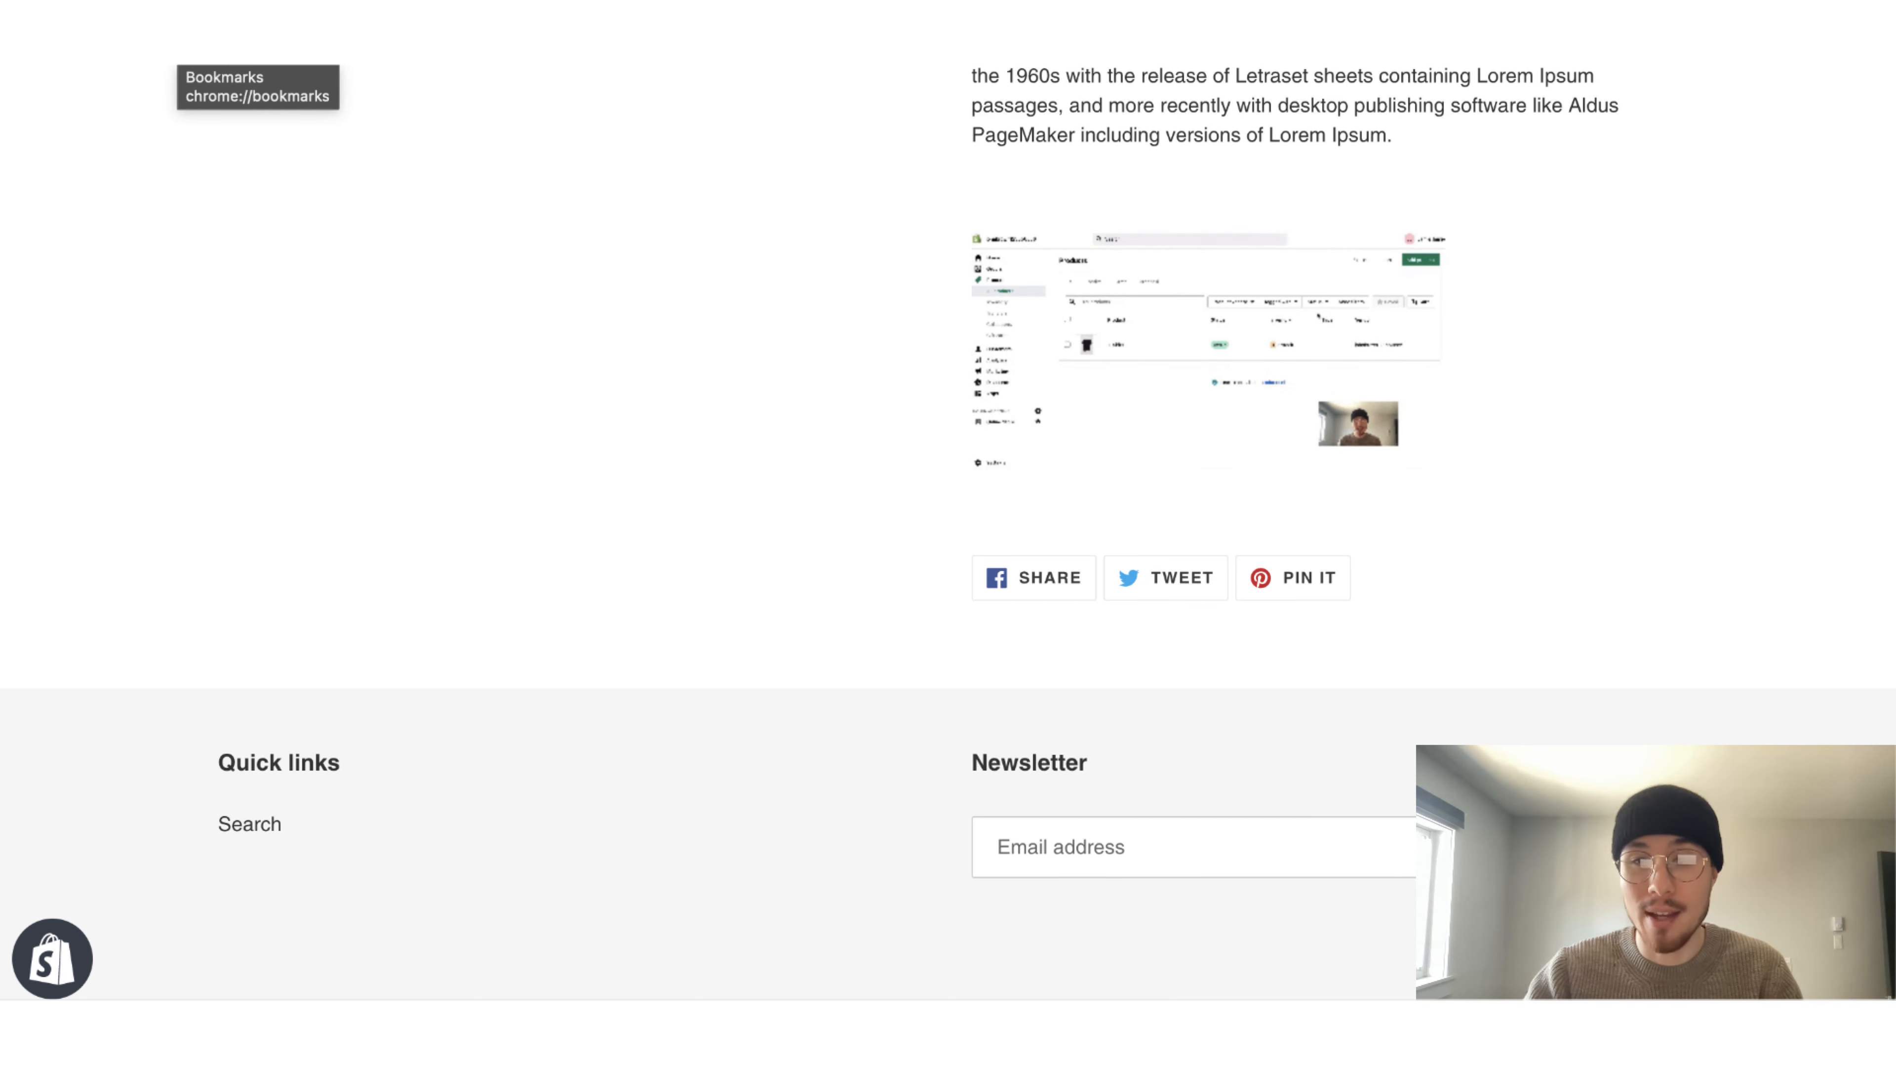
{"action": "scroll", "scroll_direction": "down", "scroll_amount": 3}
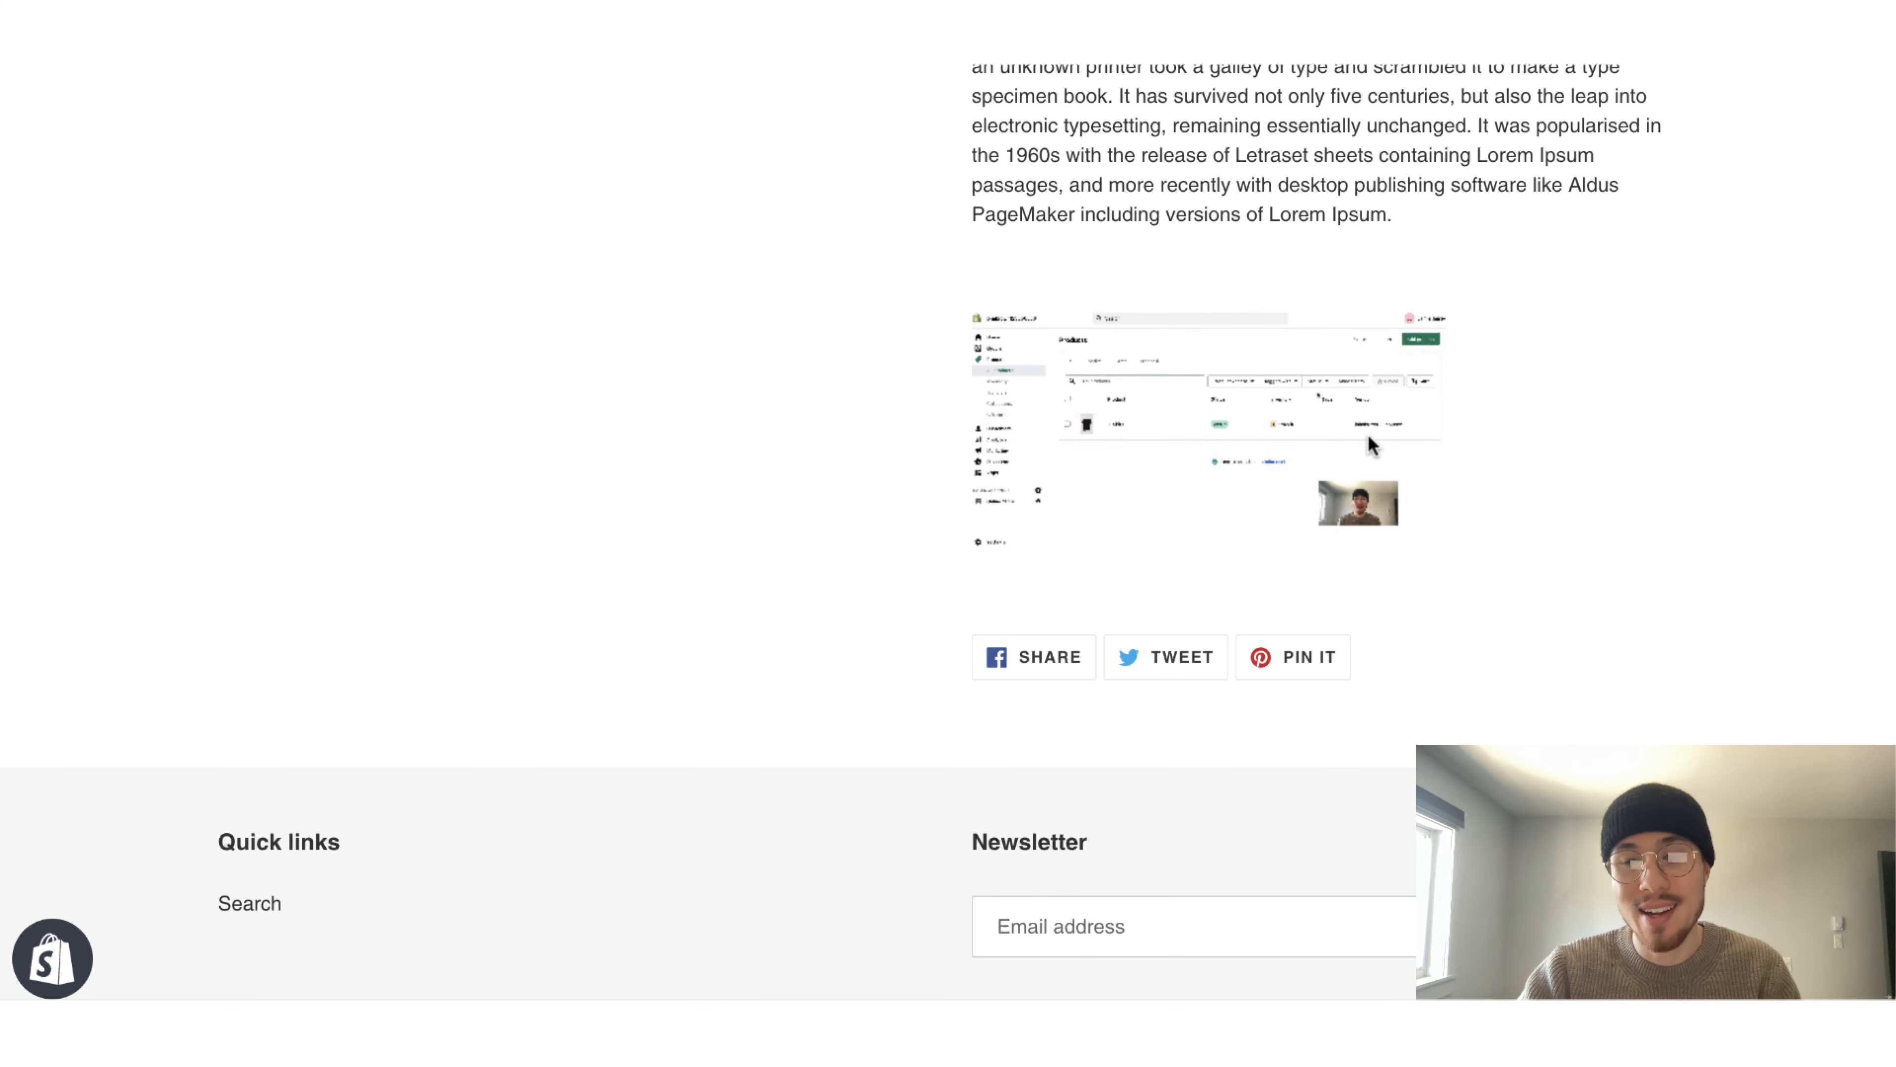
{"action": "scroll", "scroll_direction": "up", "scroll_amount": 3}
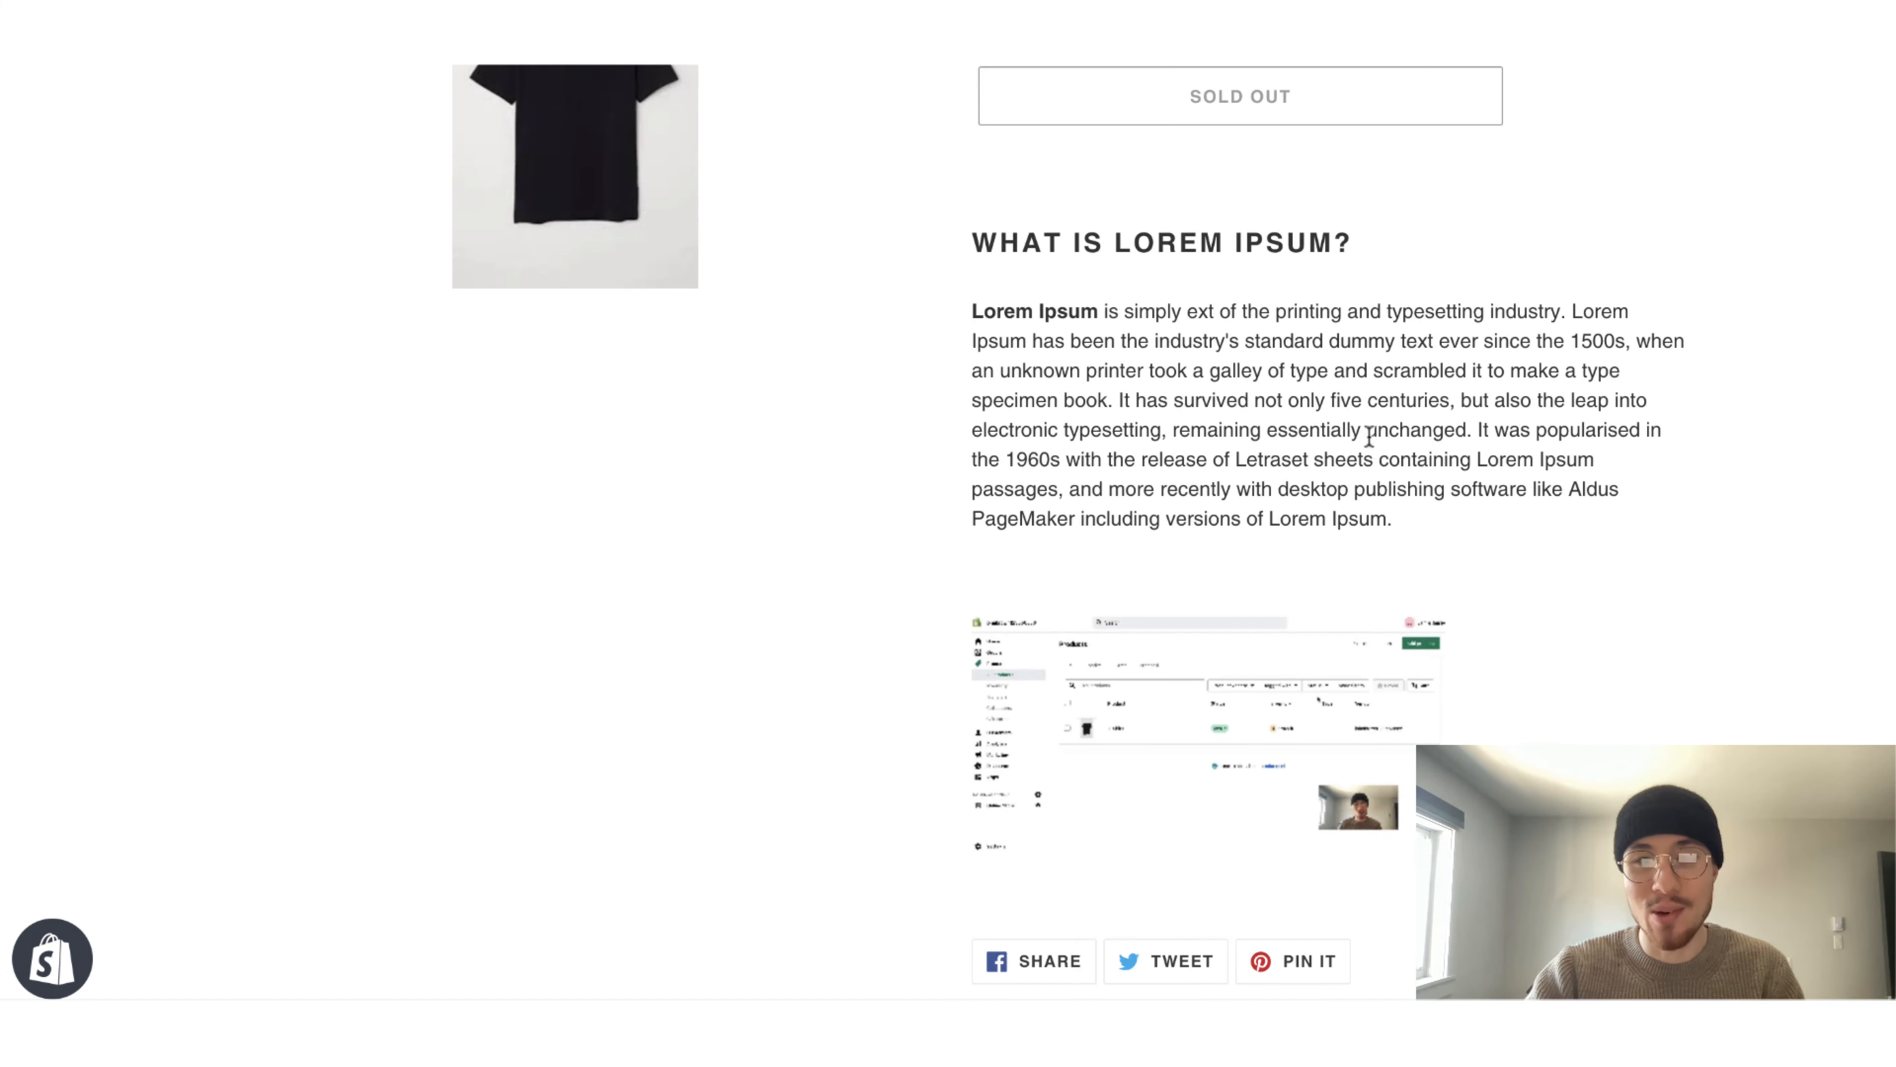